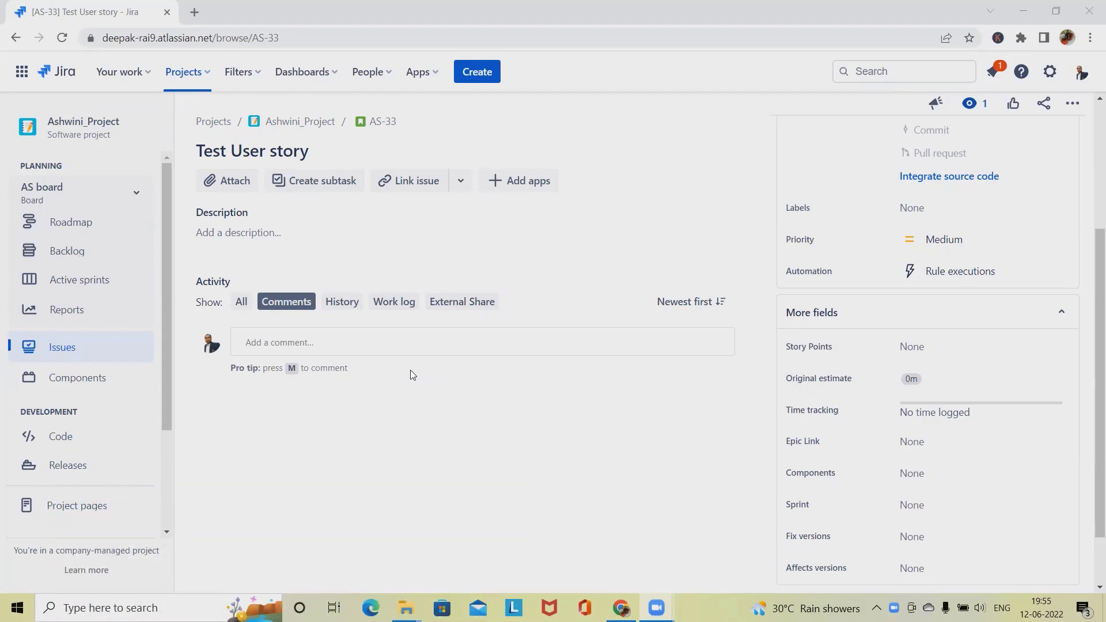
mouse_move(483, 471)
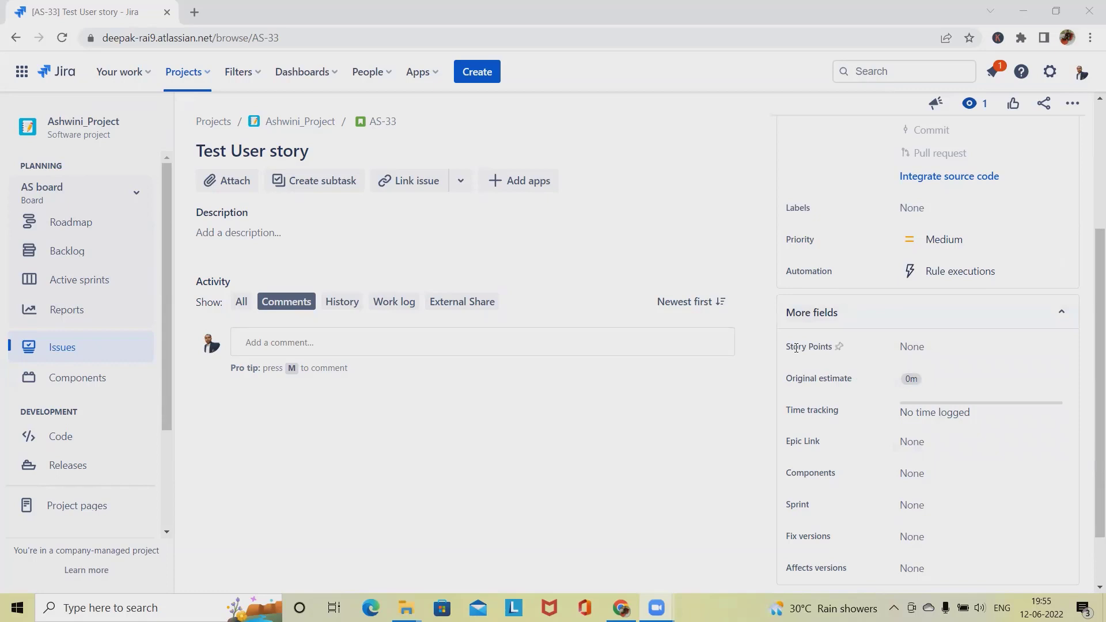
mouse_move(809, 431)
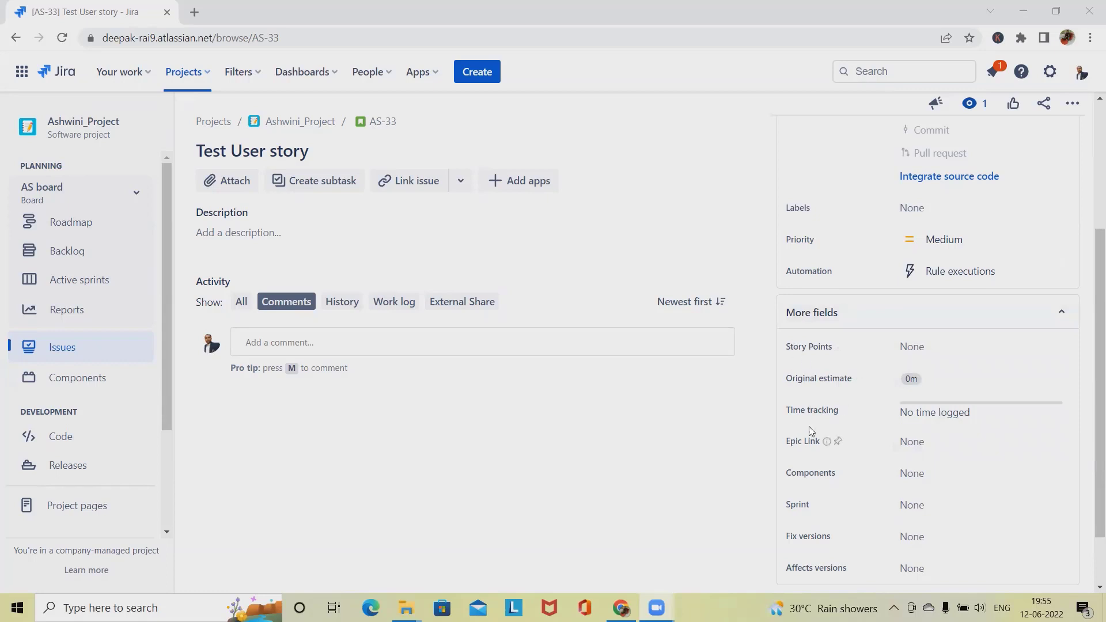
Attempt to enter 34 in the Story Points field on issue AS-33, leaving it at None.
scroll(down, 3)
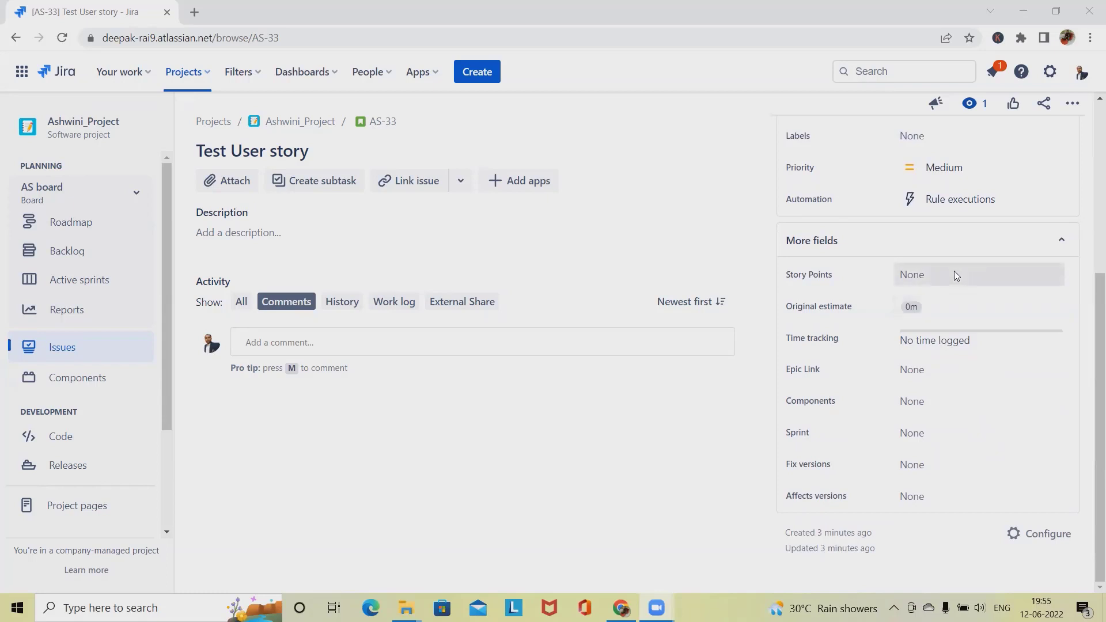
mouse_move(741, 384)
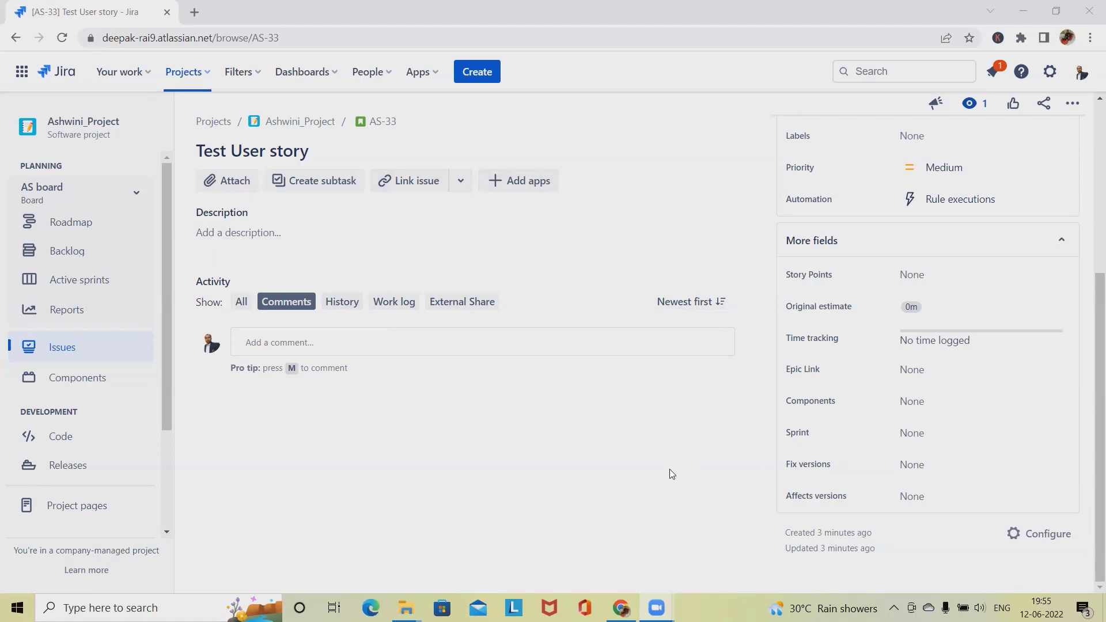
mouse_move(872, 365)
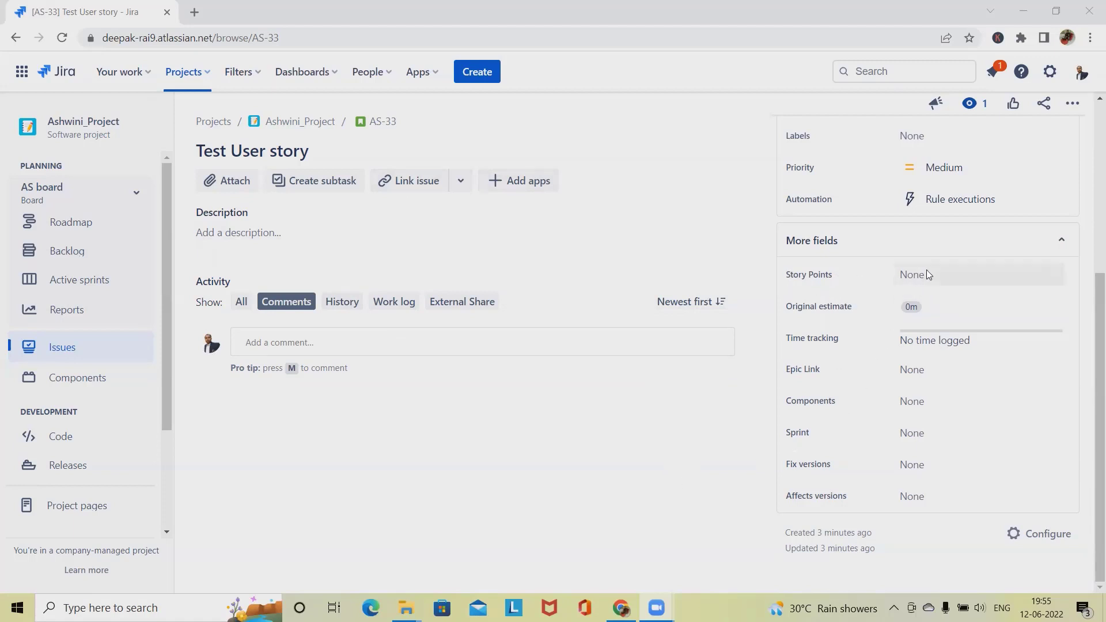
click(979, 275)
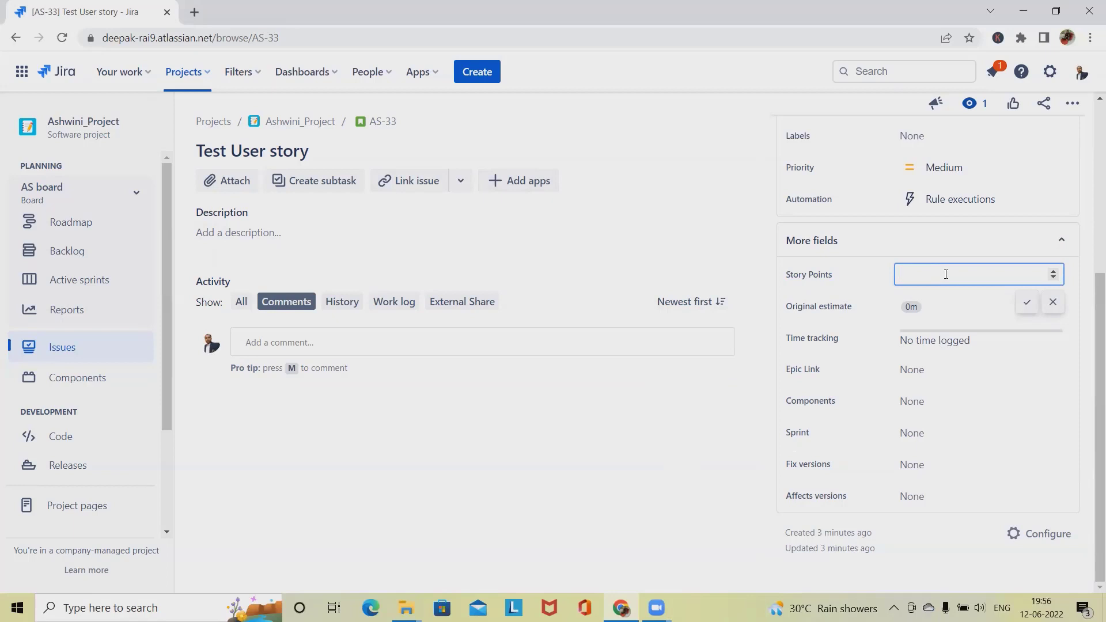
text(34)
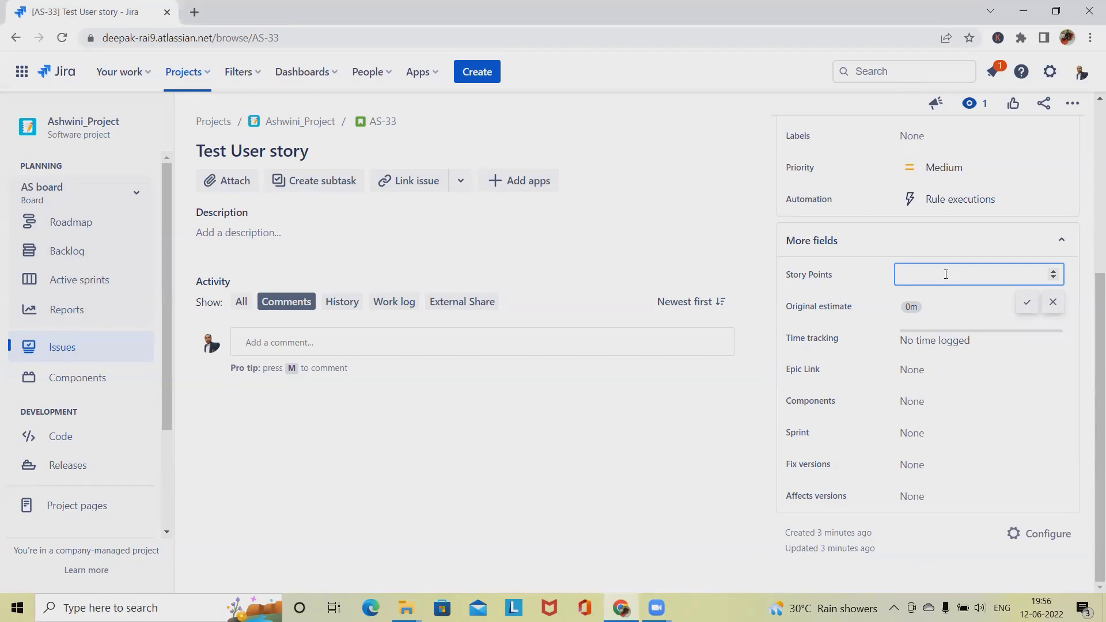
click(977, 274)
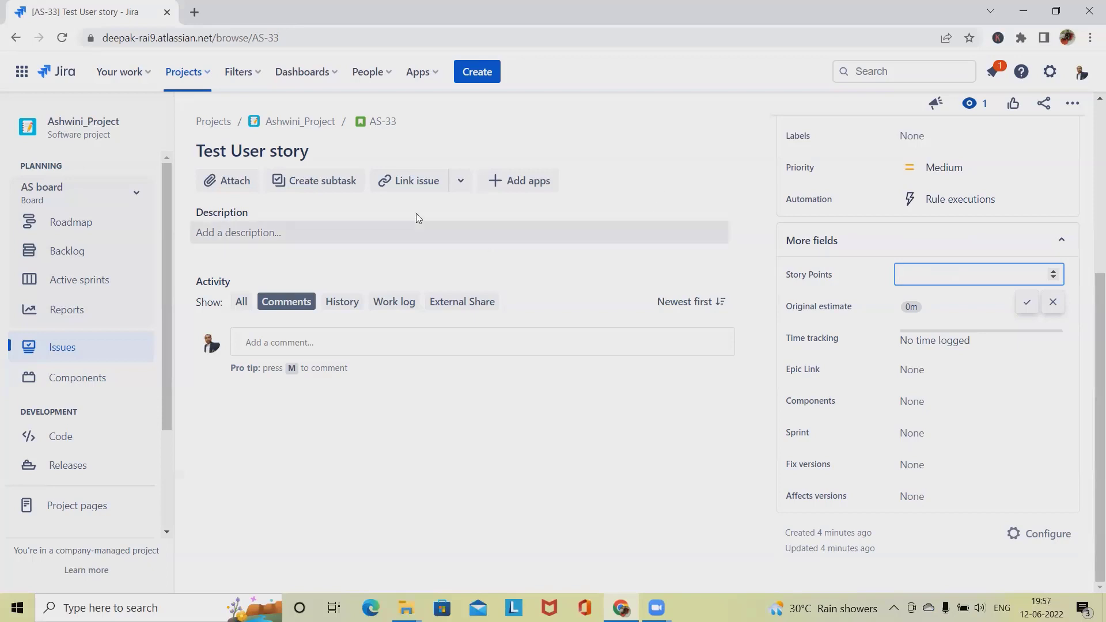
mouse_move(608, 473)
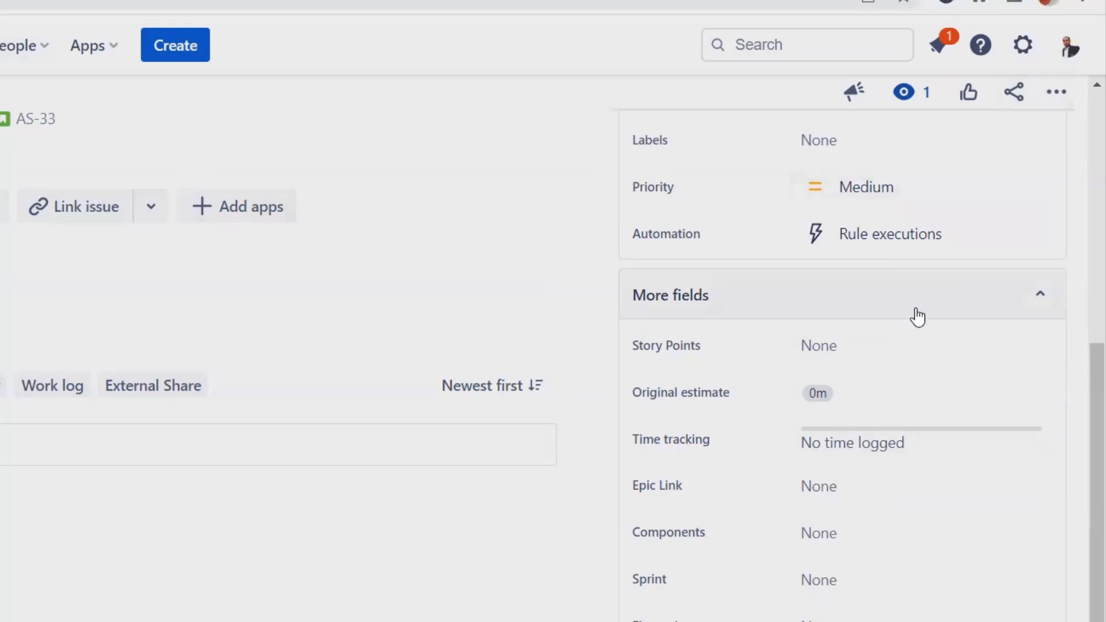
Navigate via Settings > Issues to the Custom fields admin page listing 67 fields.
click(1022, 45)
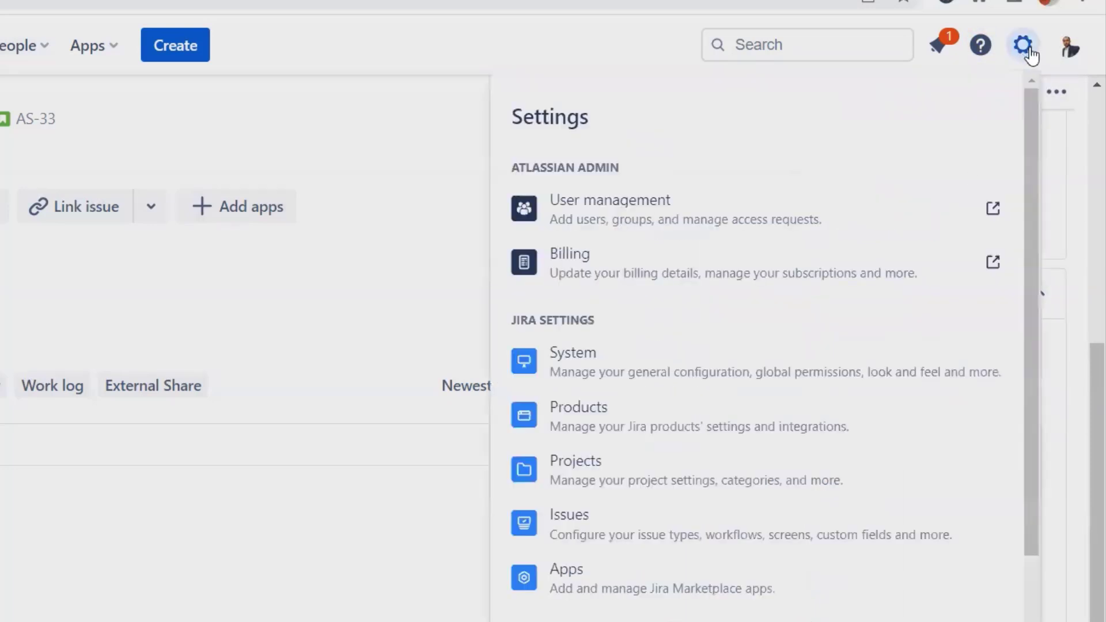
click(567, 522)
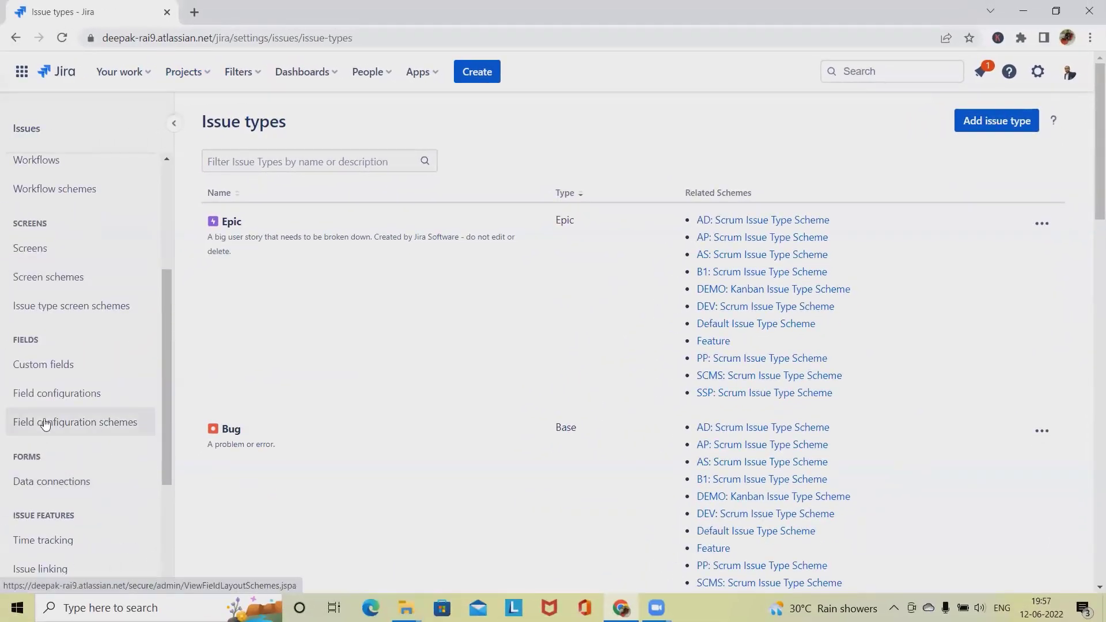
click(42, 364)
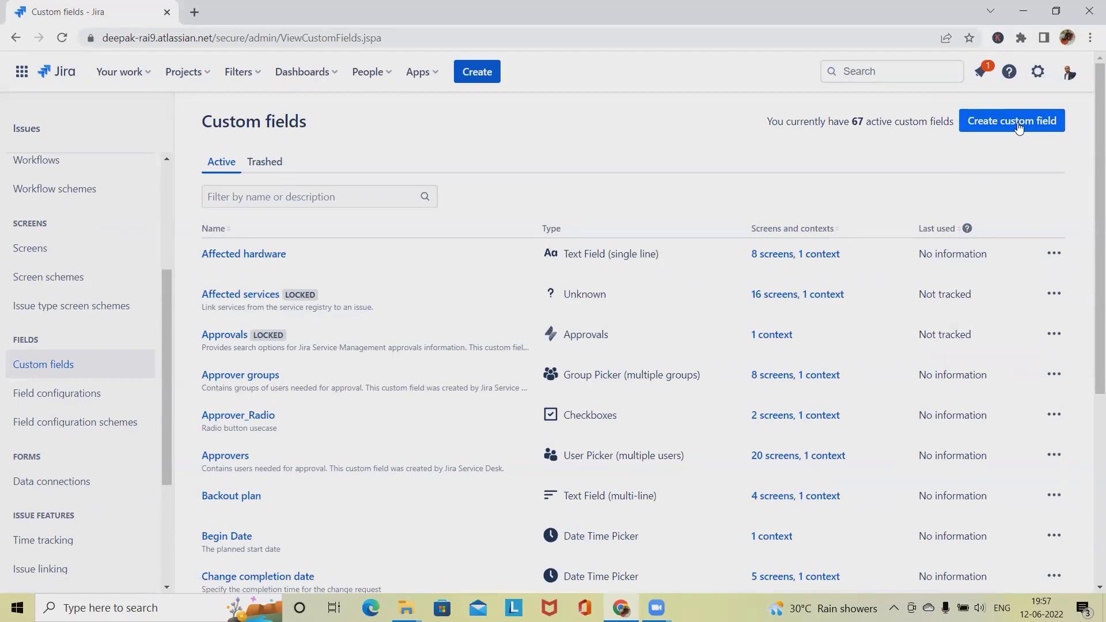
Start a new custom field and scroll the Standard types toward Select List (single choice).
click(1010, 121)
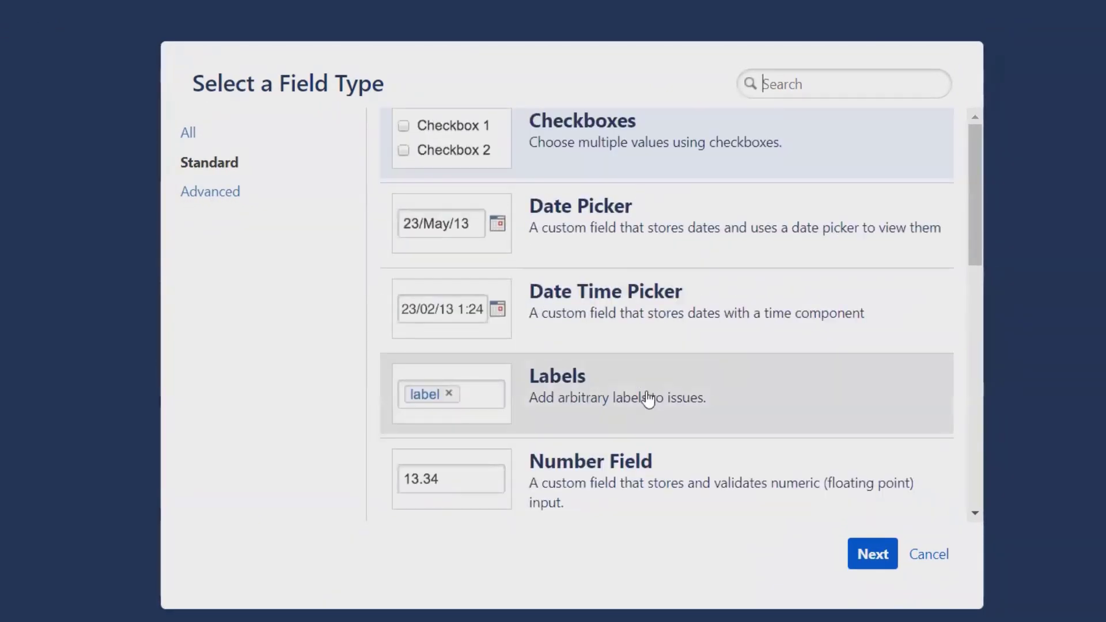
mouse_move(695, 352)
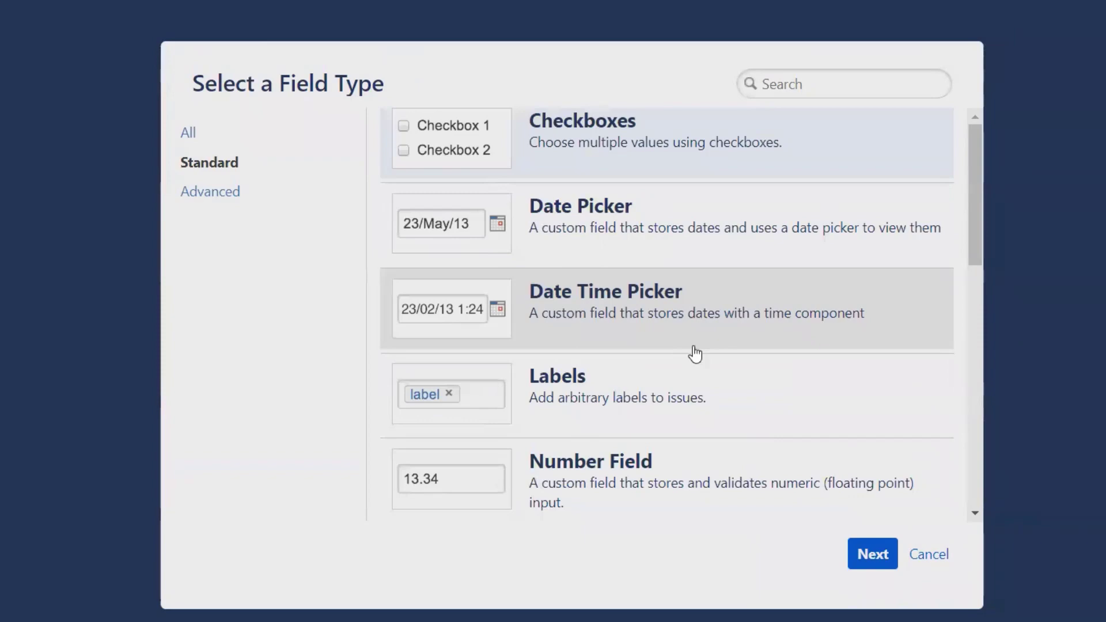
scroll(down, 3)
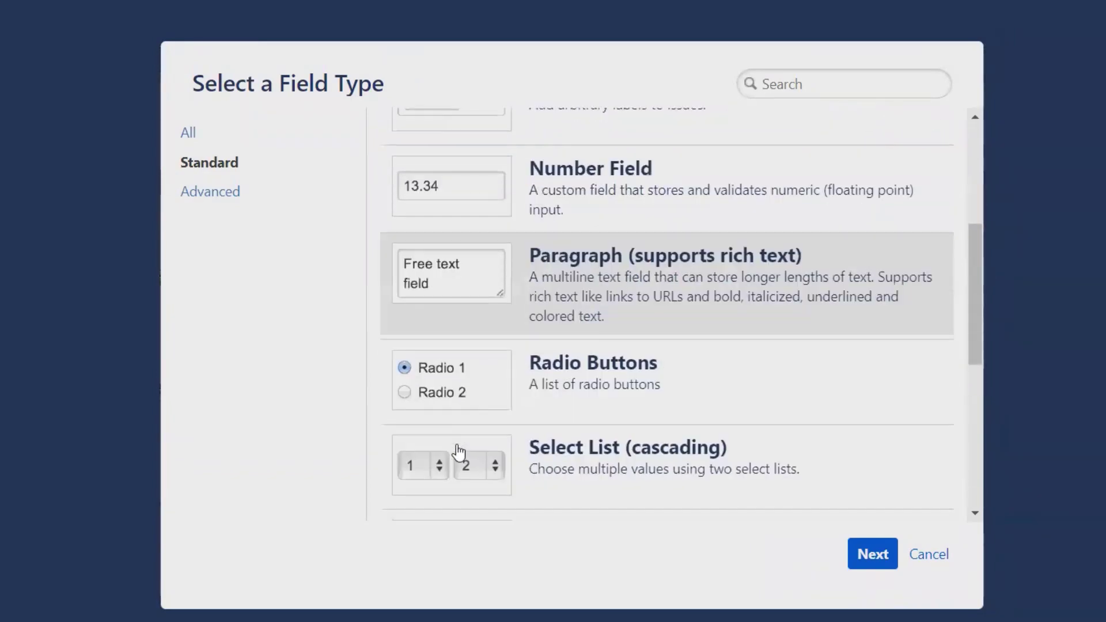
scroll(down, 3)
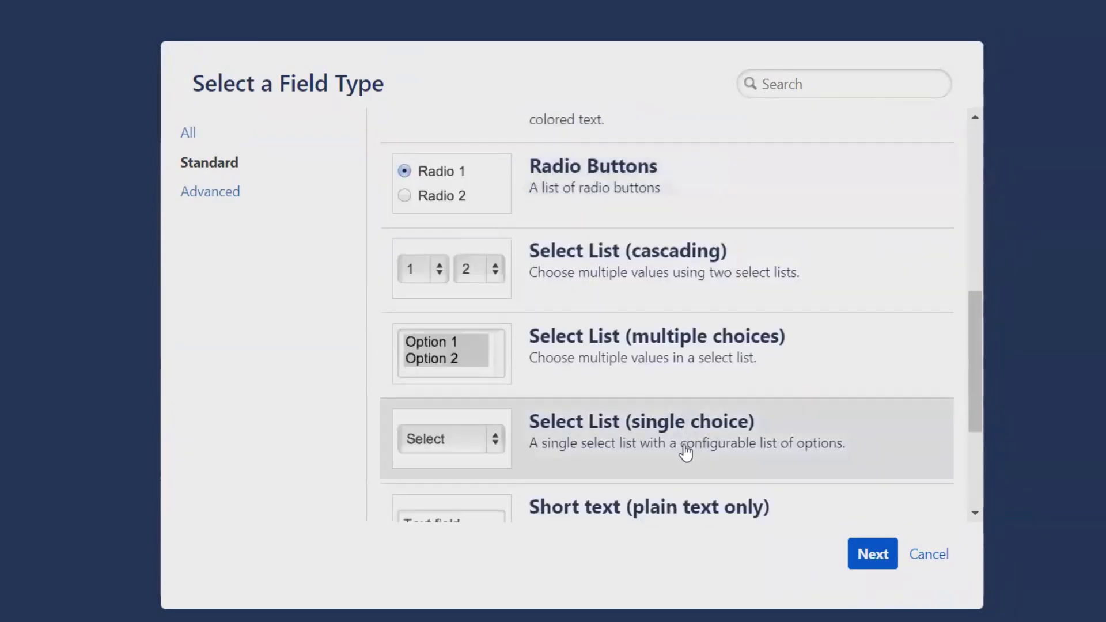
scroll(down, 3)
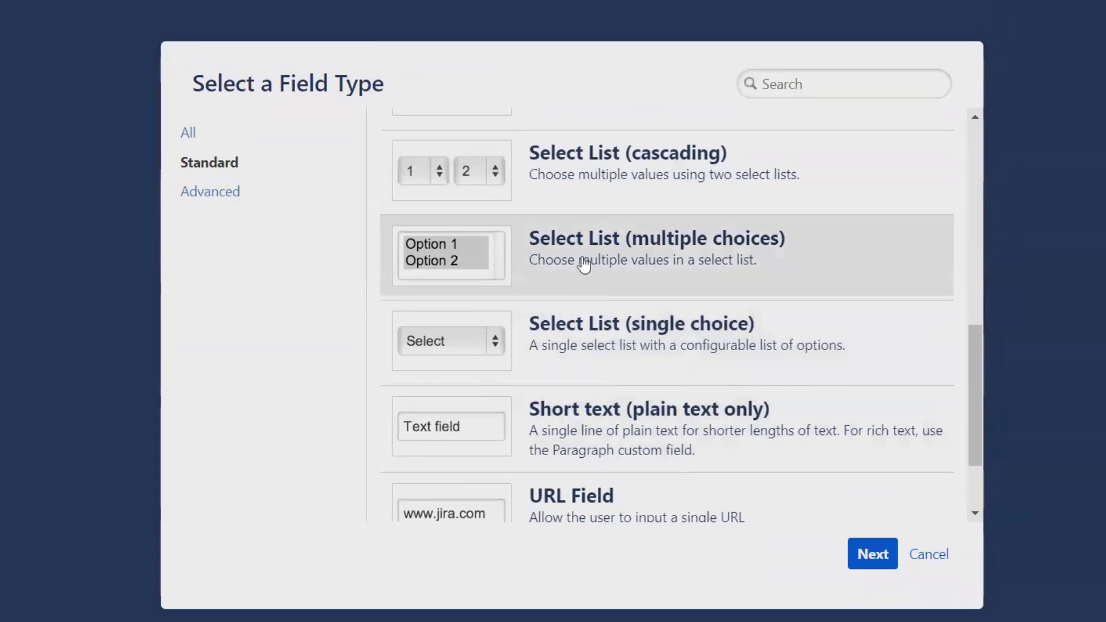
scroll(down, 3)
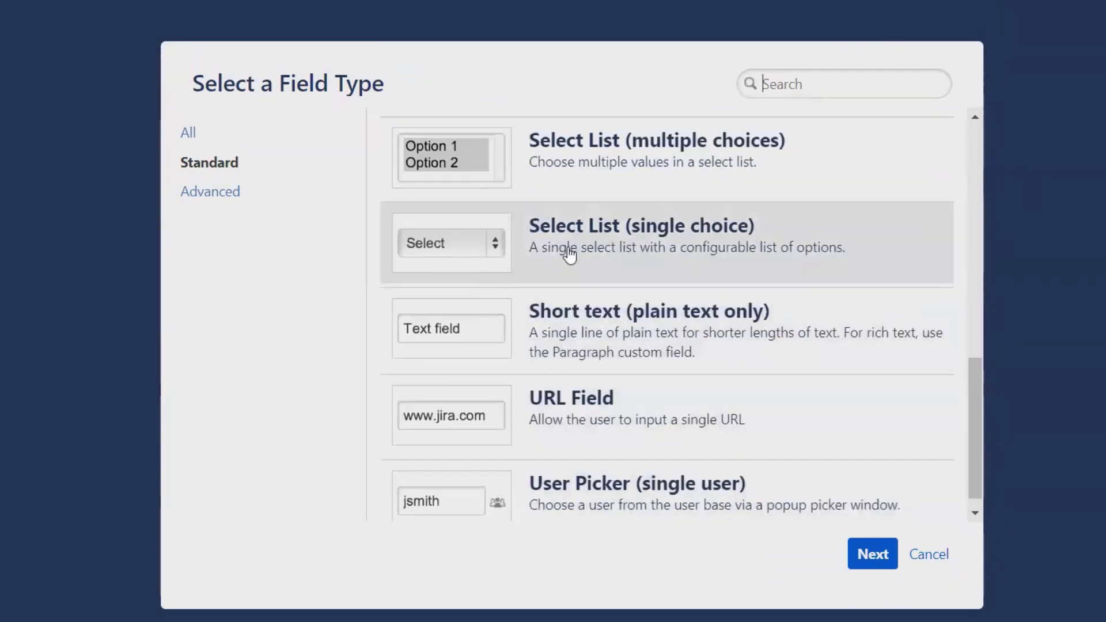
mouse_move(494, 243)
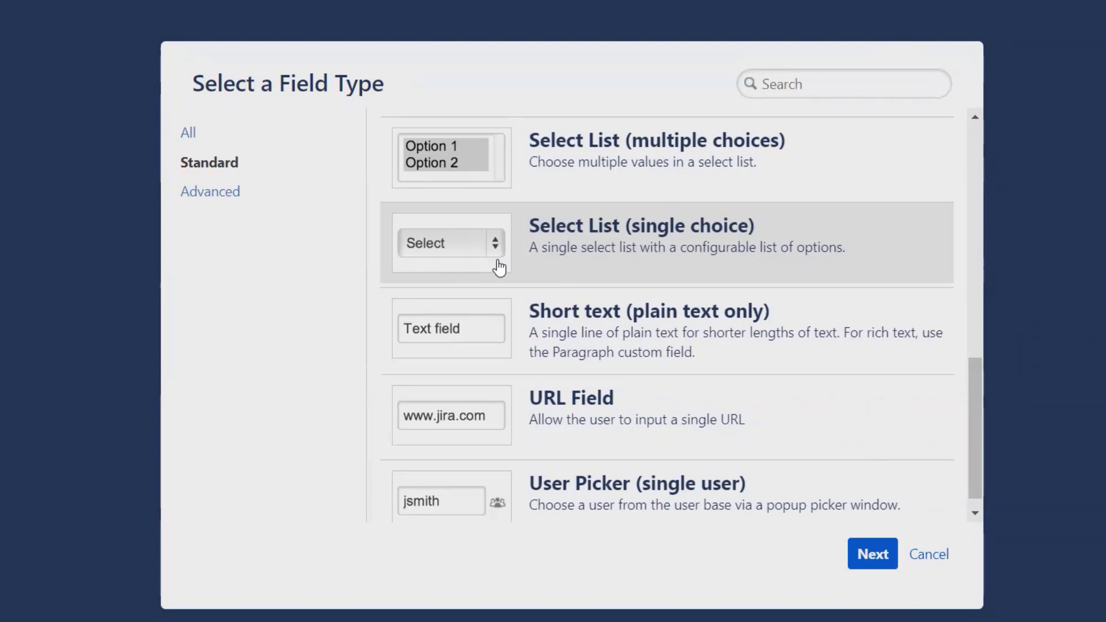
mouse_move(544, 250)
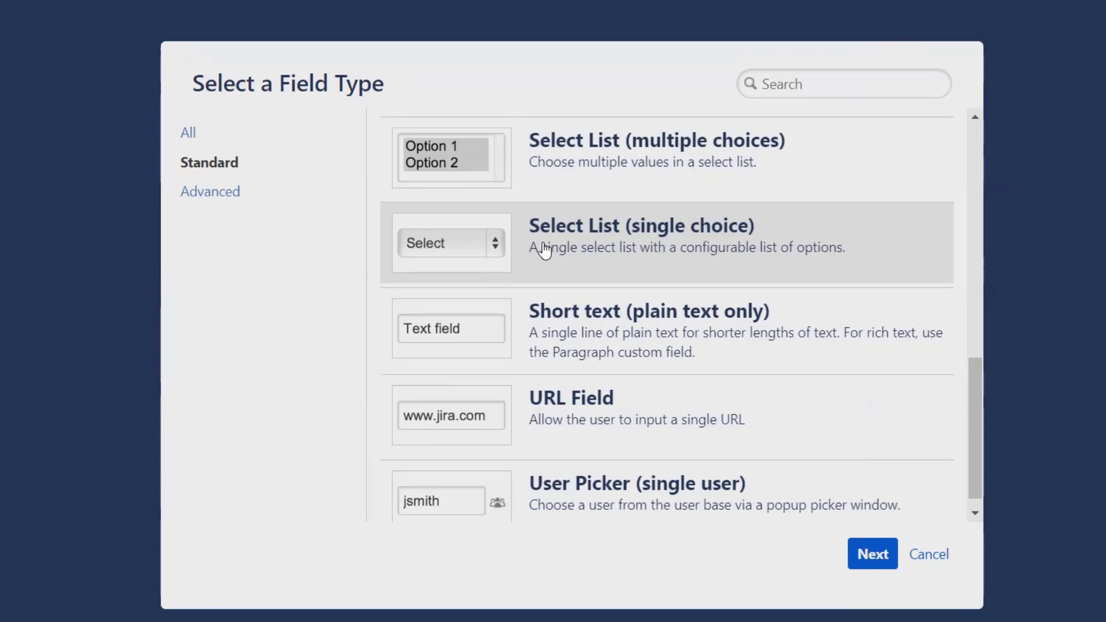
mouse_move(567, 245)
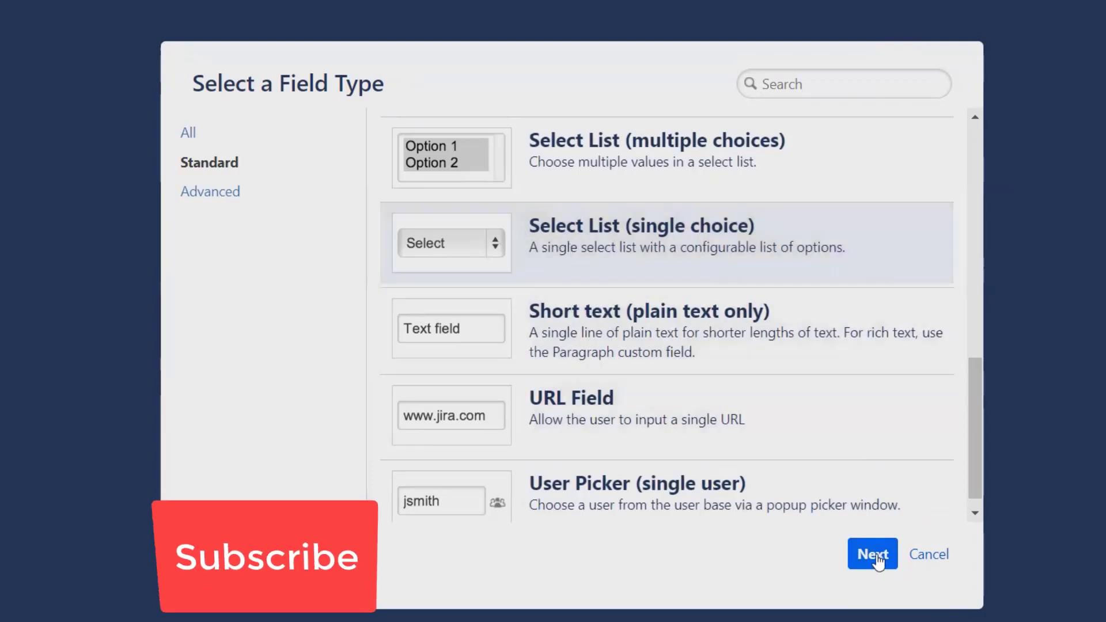
Proceed with the single-choice select list type and name the field T-Story Points.
click(872, 553)
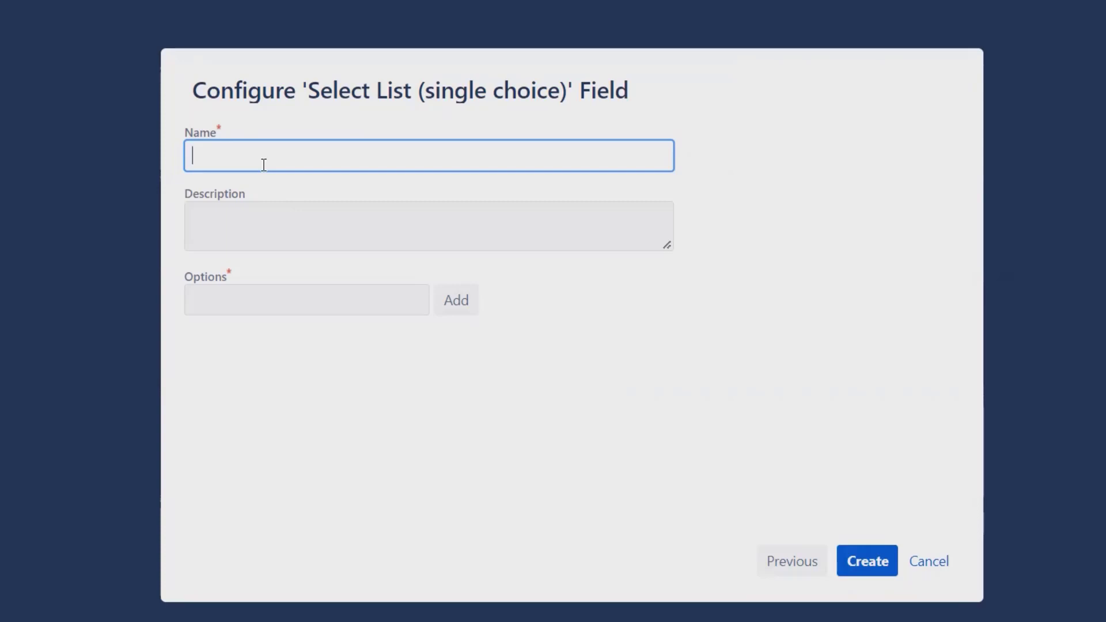
text(T)
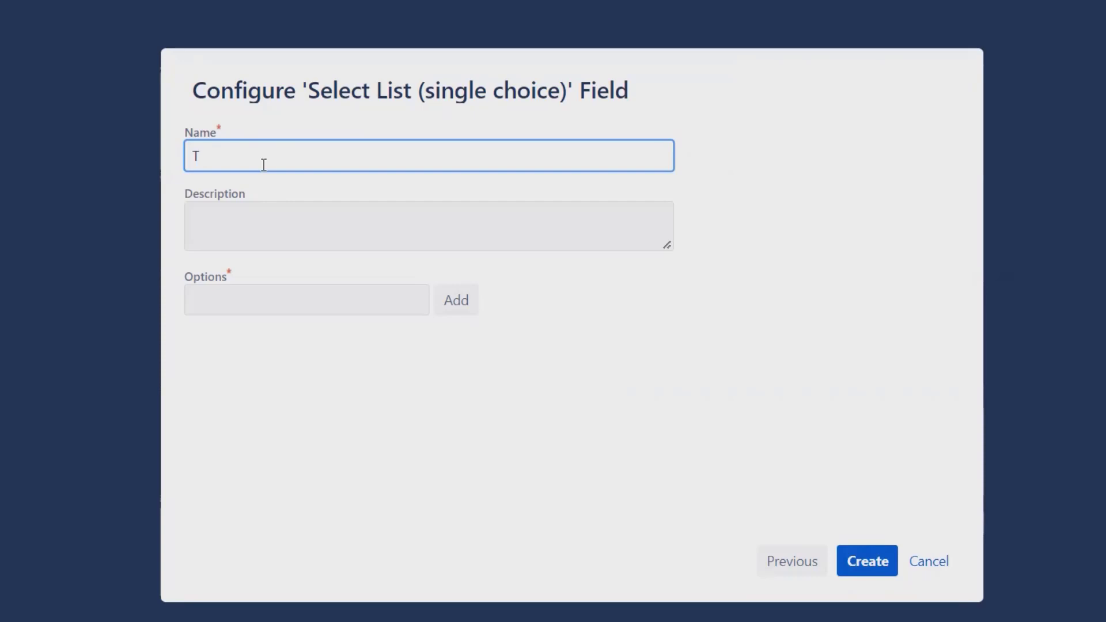
text(-Story P)
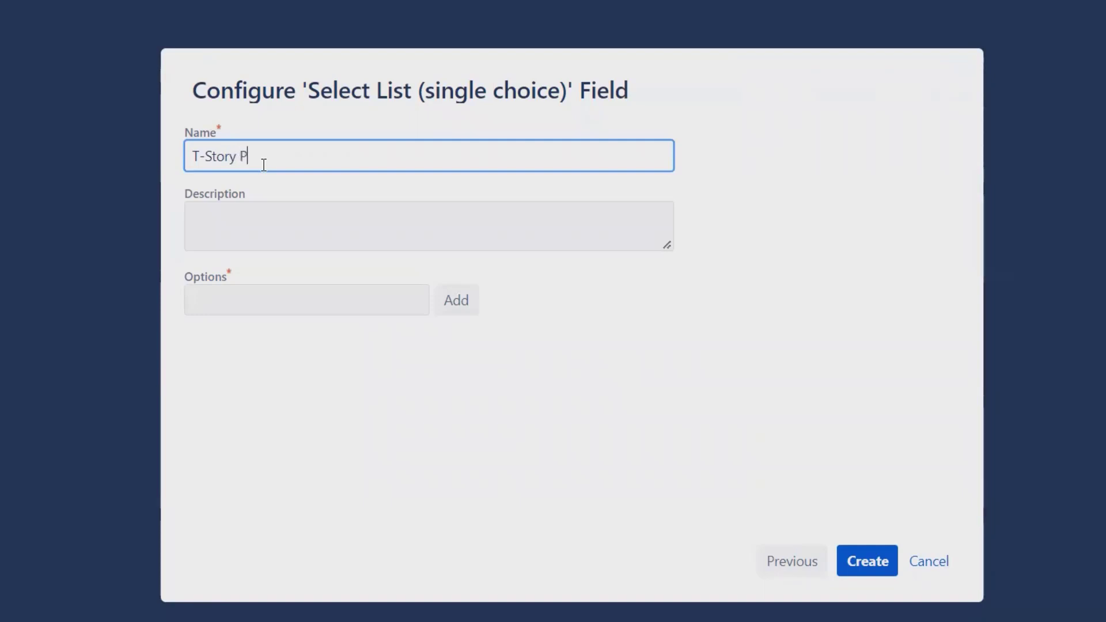
text(oints)
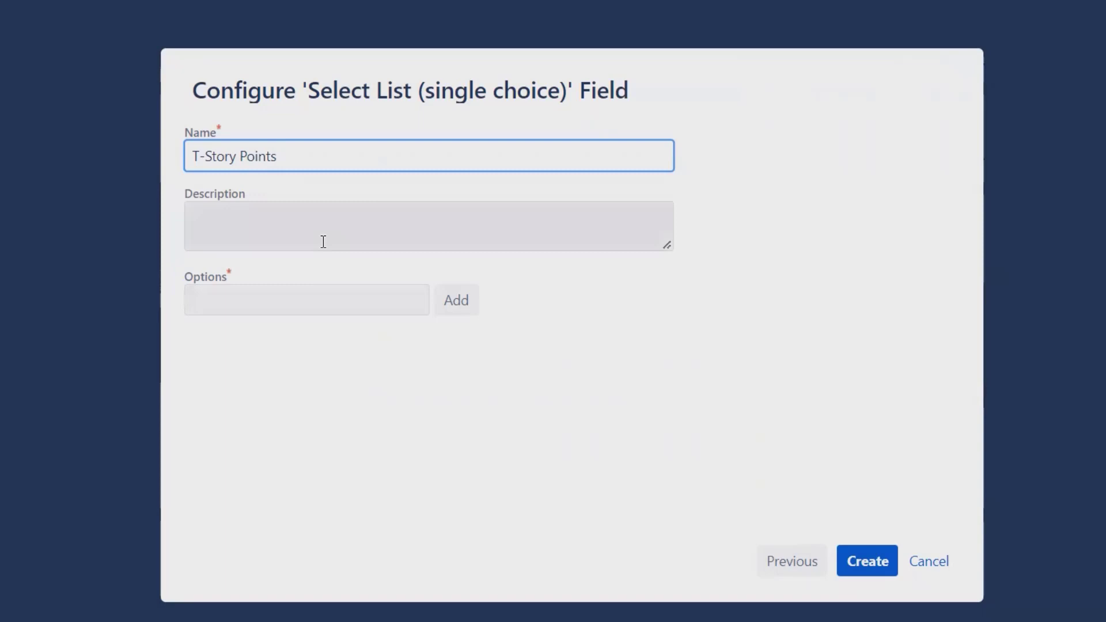
Add the options XL, L and XXL to the select list.
click(306, 299)
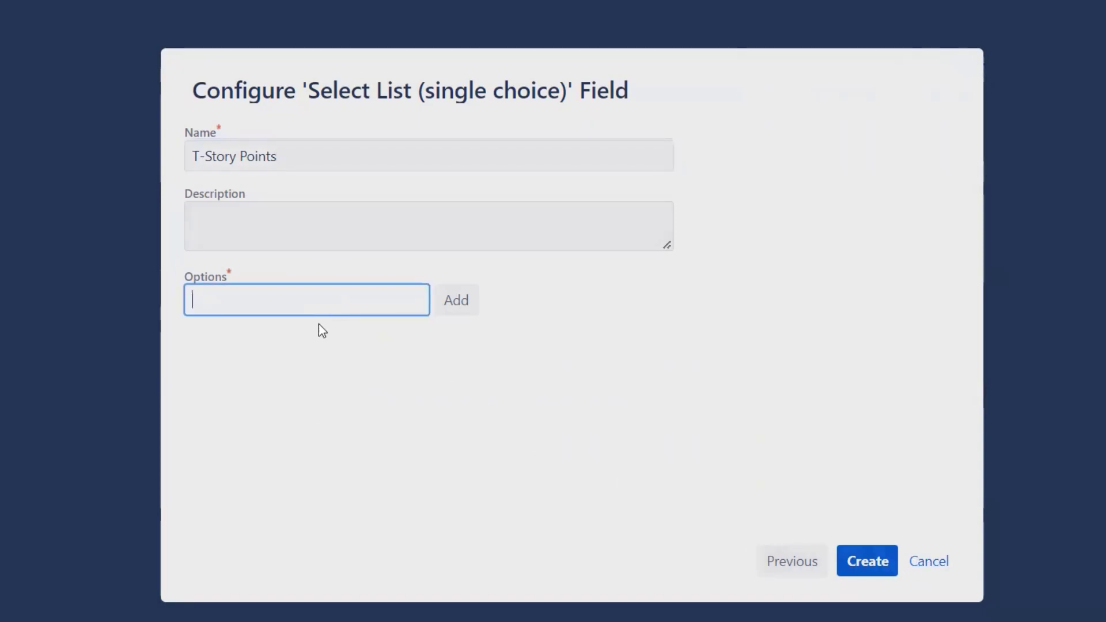
text(XL)
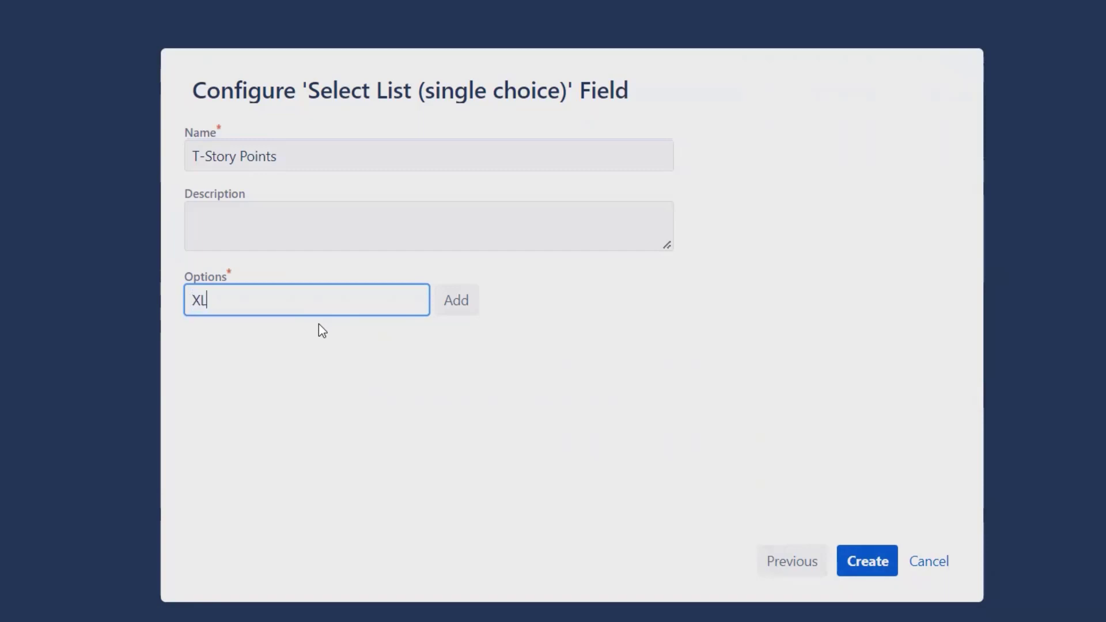
click(456, 300)
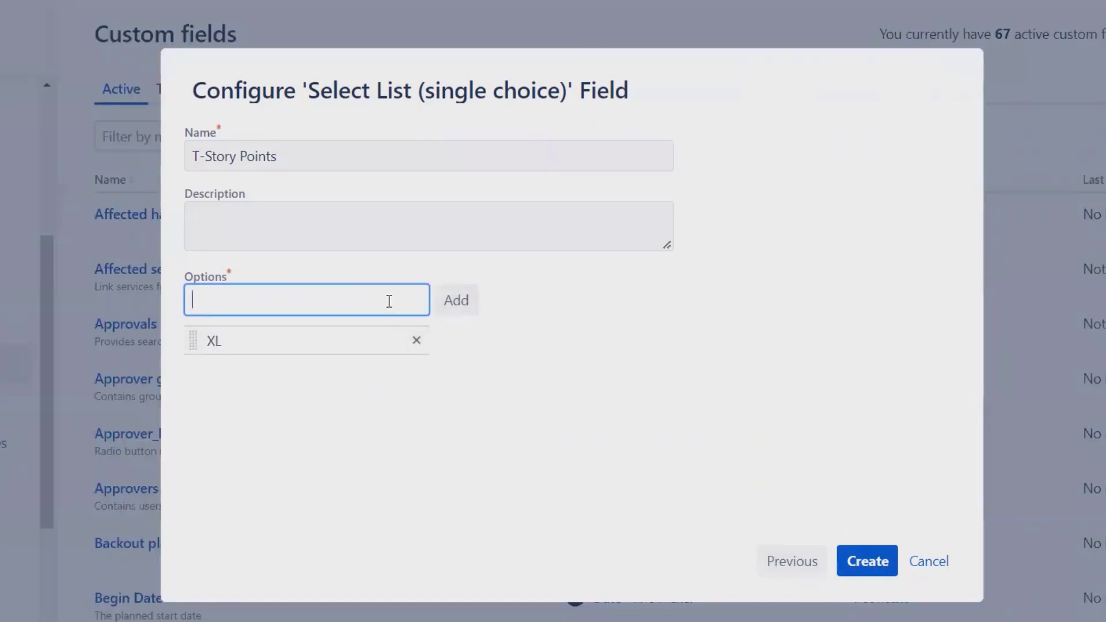
text(L)
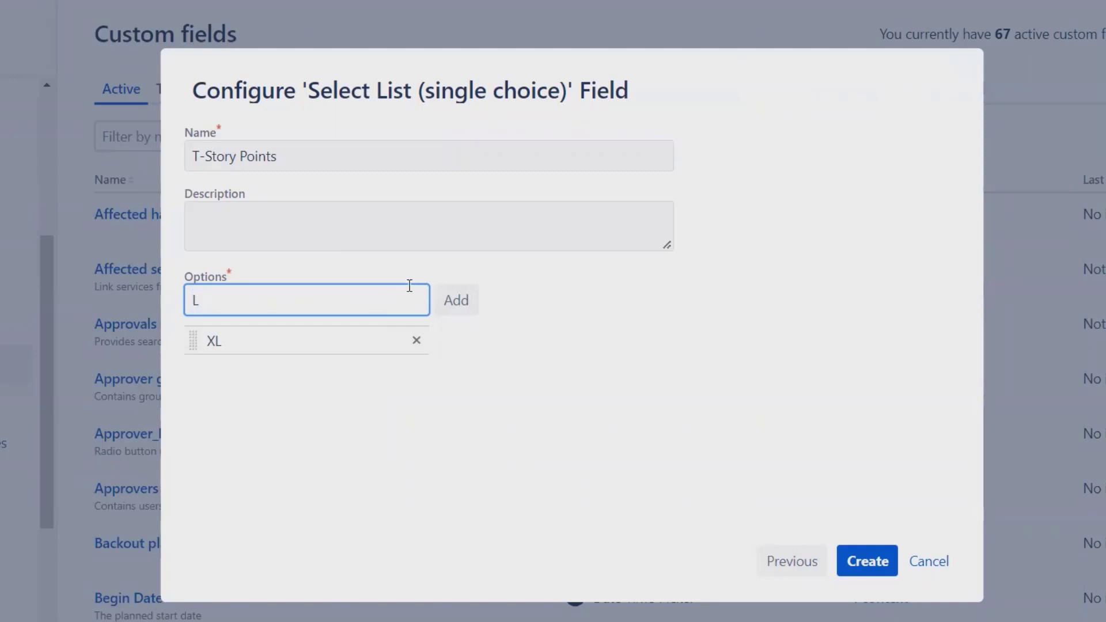
click(456, 300)
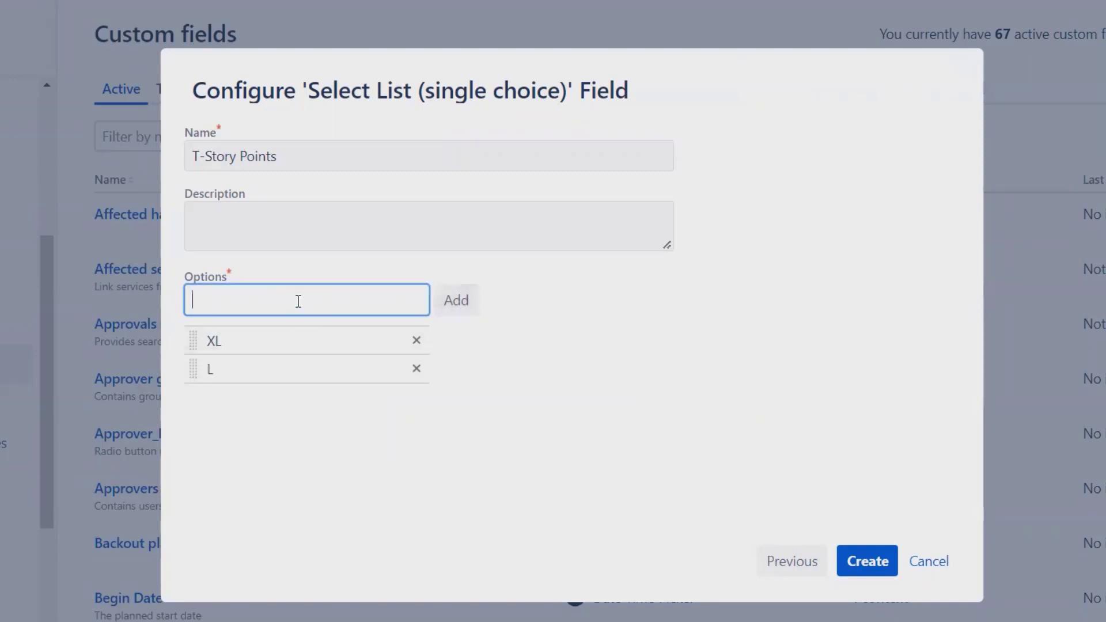
text(X)
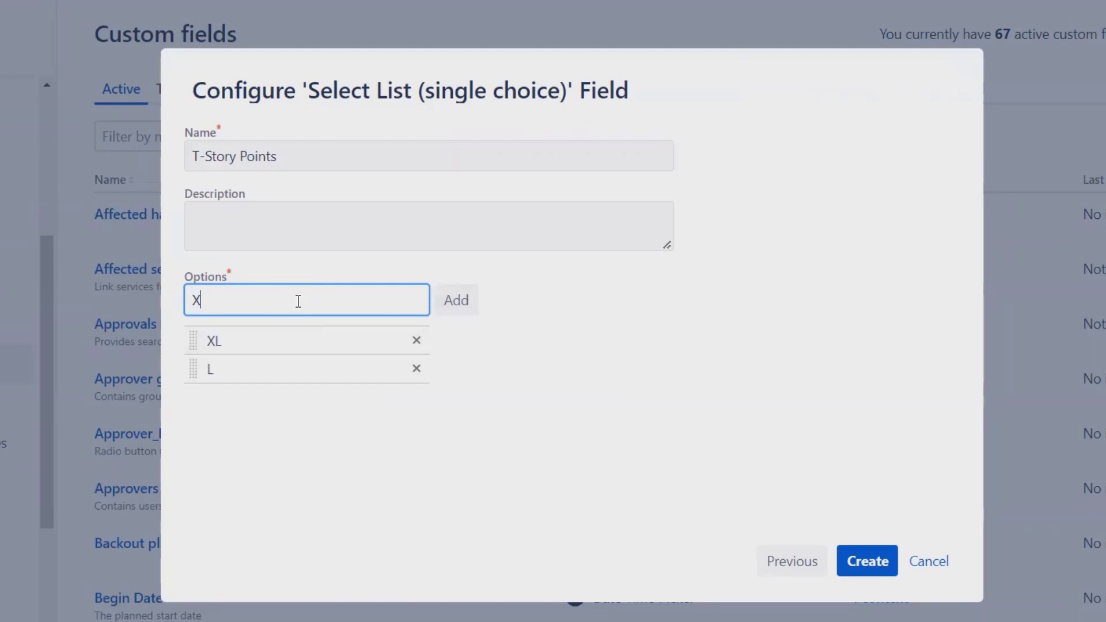
text(XL)
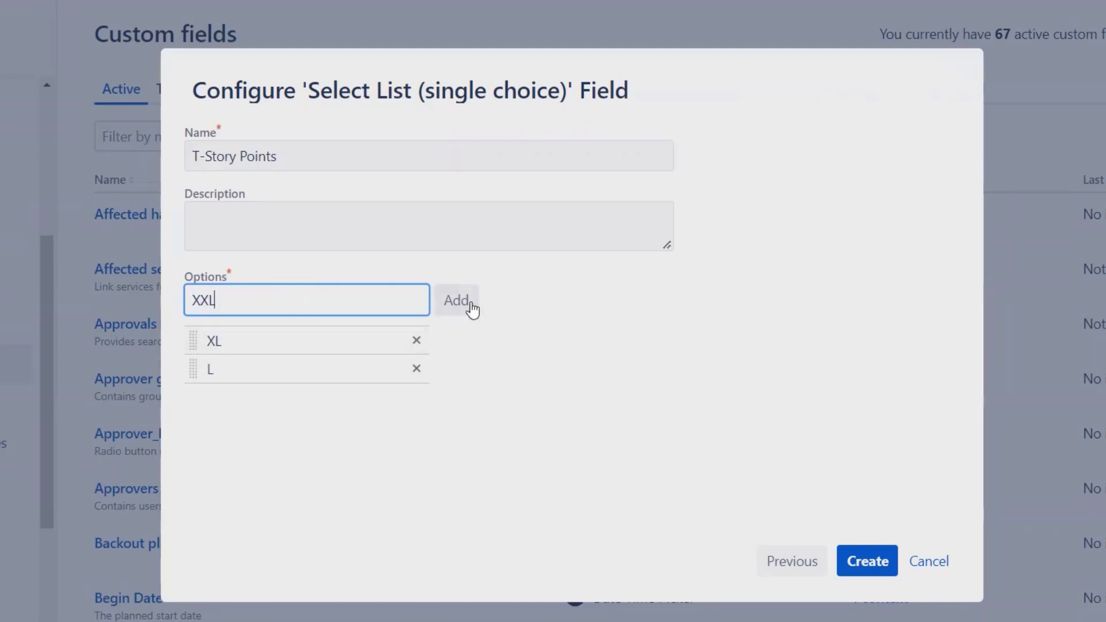
click(456, 300)
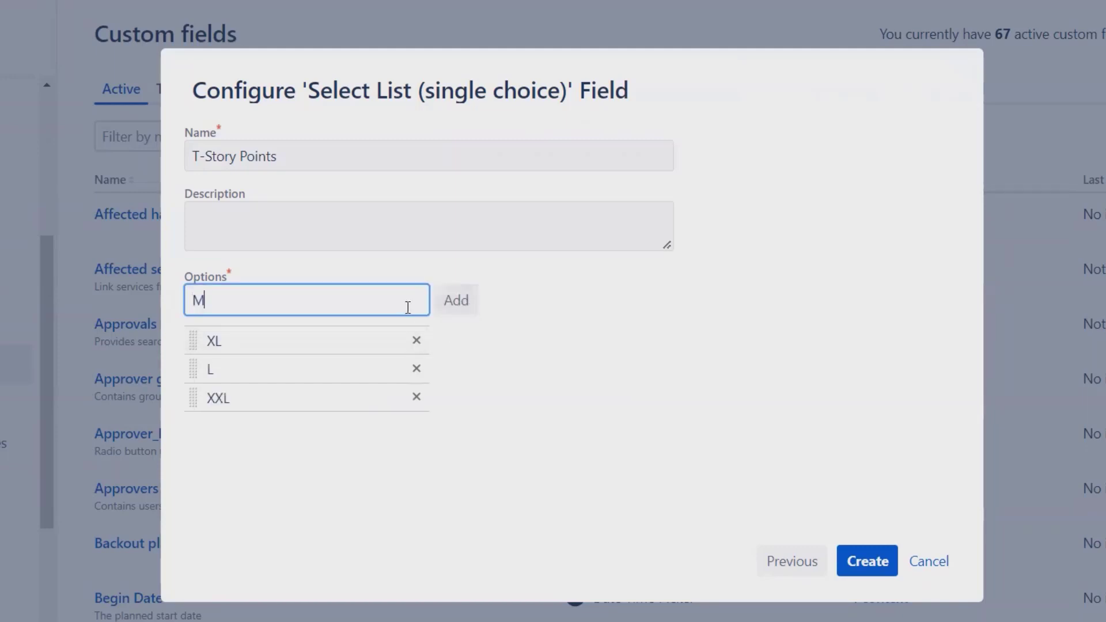
Add options M, S and XS, then move XXL to the top of the list.
click(456, 299)
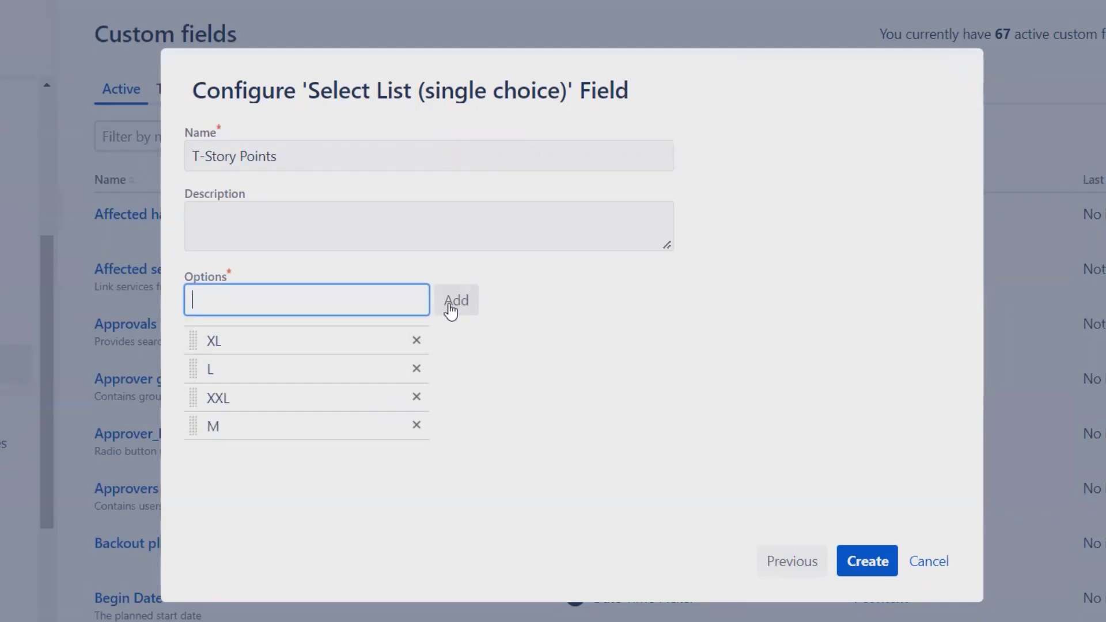
click(456, 299)
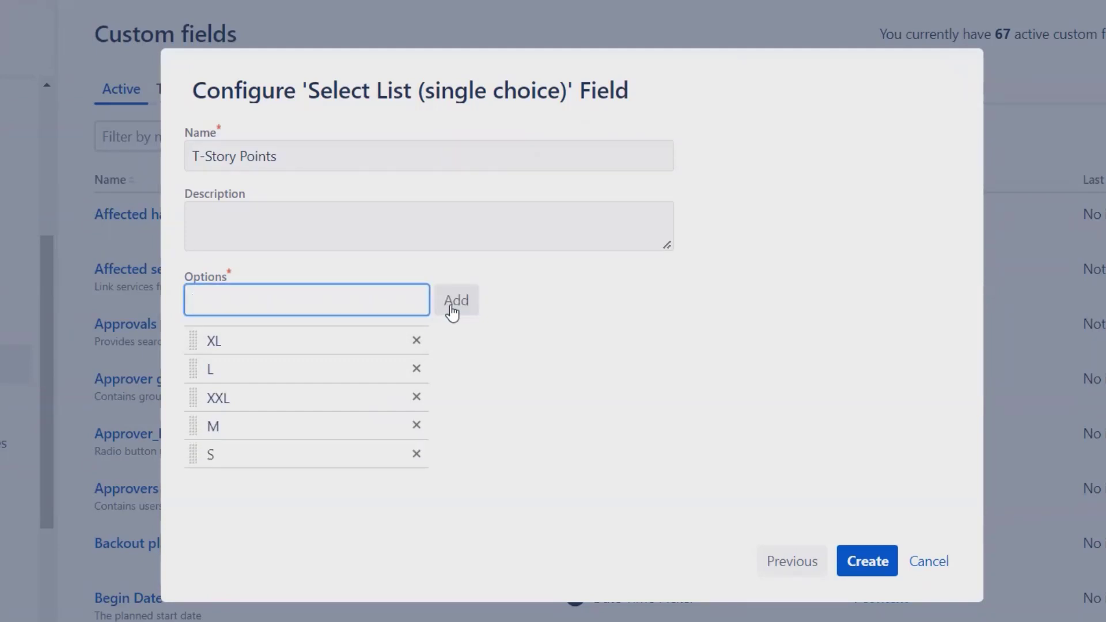
text(XS)
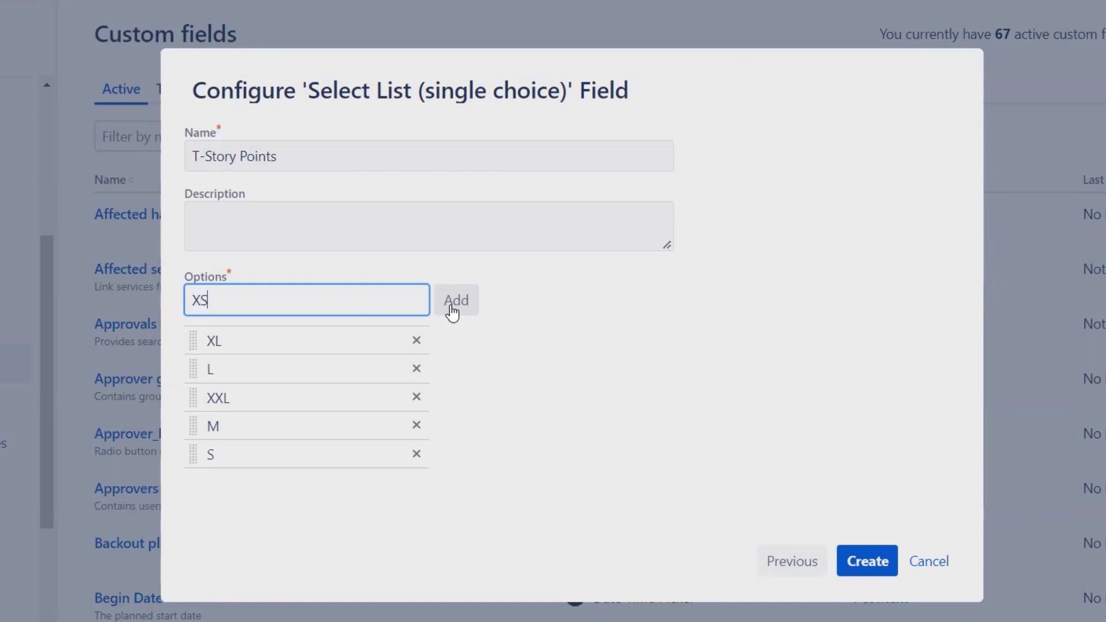
click(456, 299)
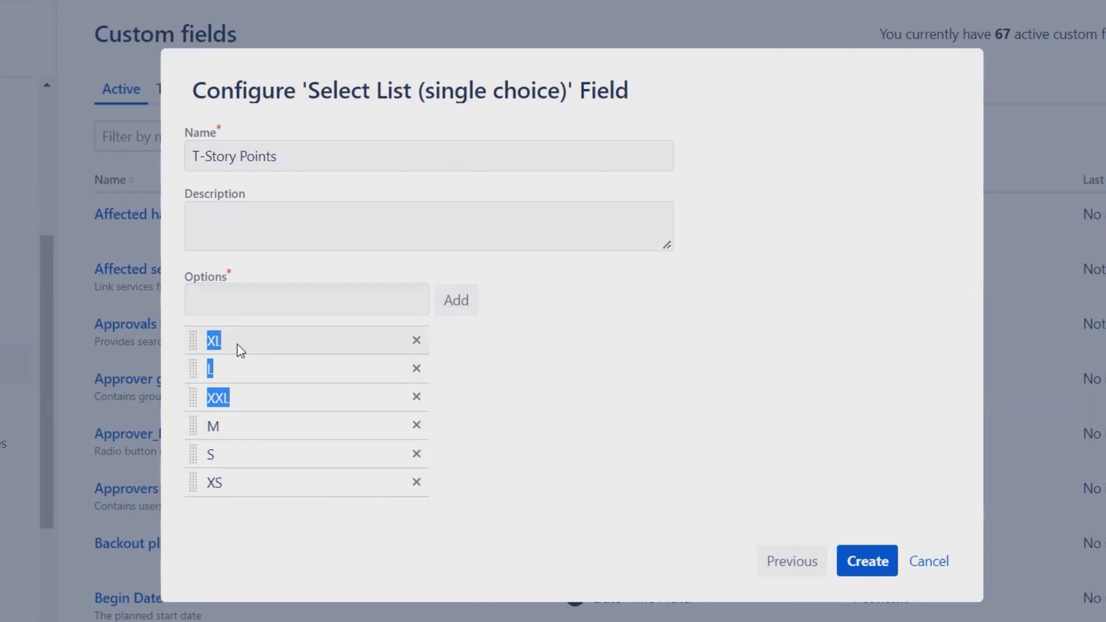
drag(218, 397, 218, 343)
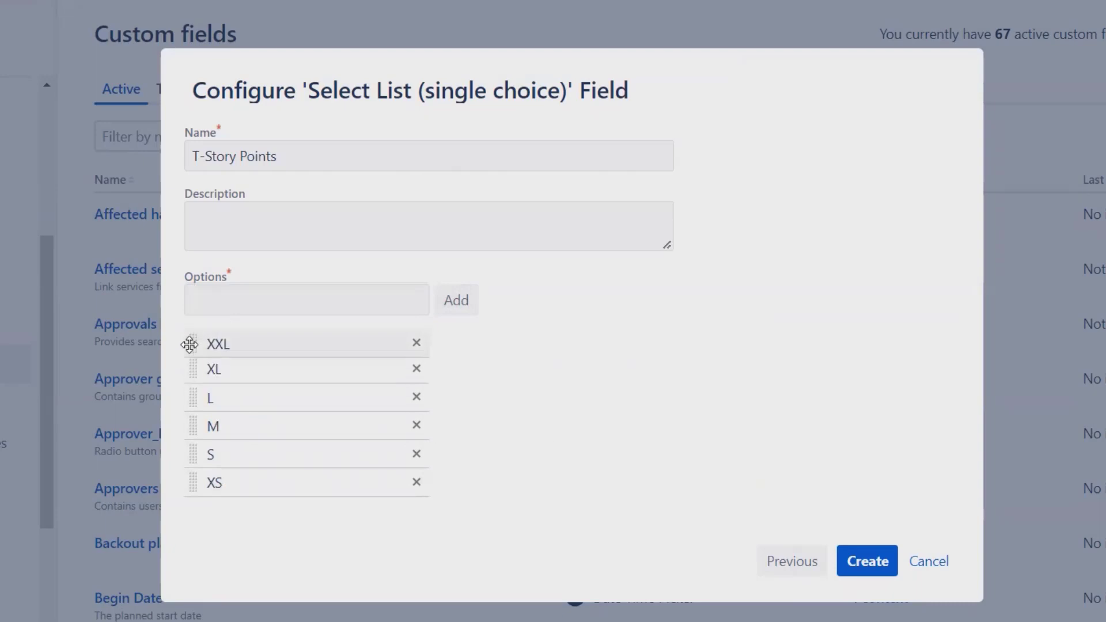
click(305, 300)
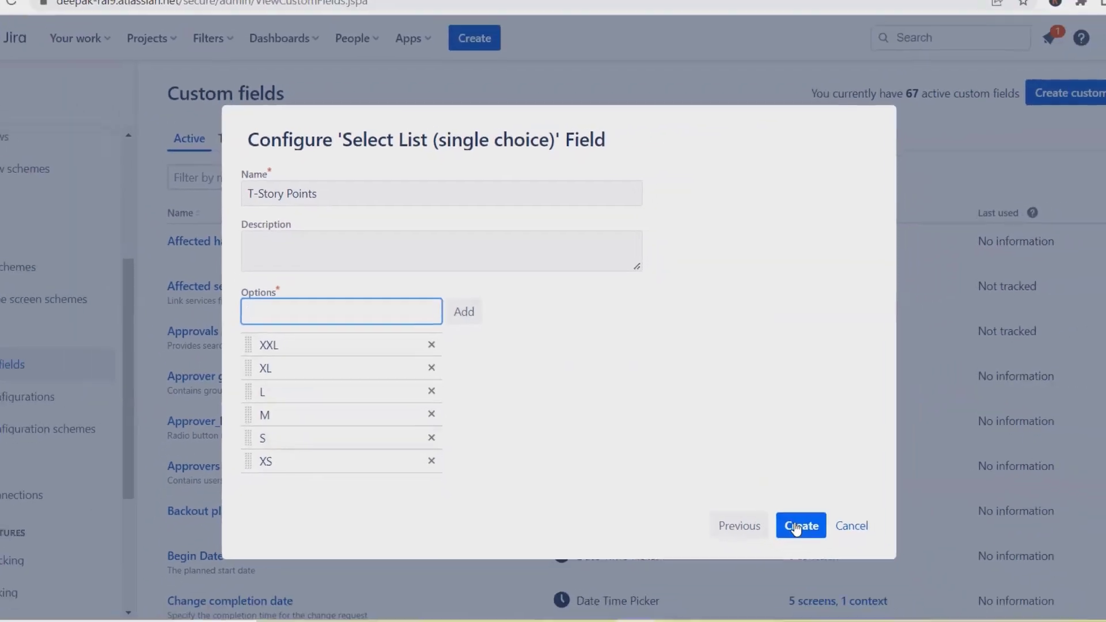
Create the T-Story Points field and associate it with the AS: Scrum Bug Screen.
click(799, 525)
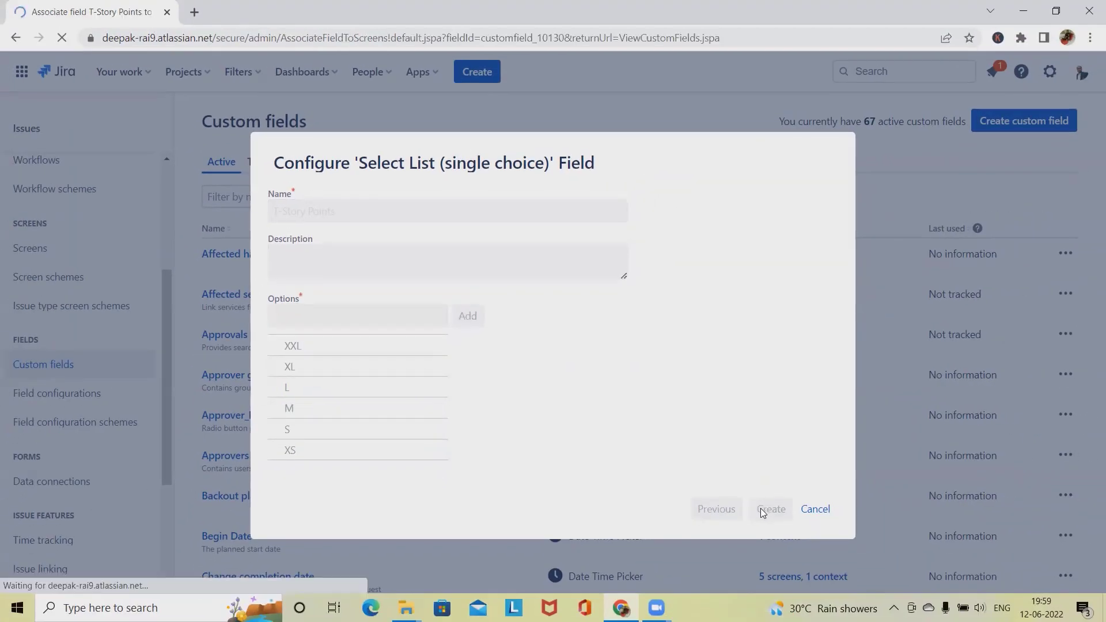
click(770, 508)
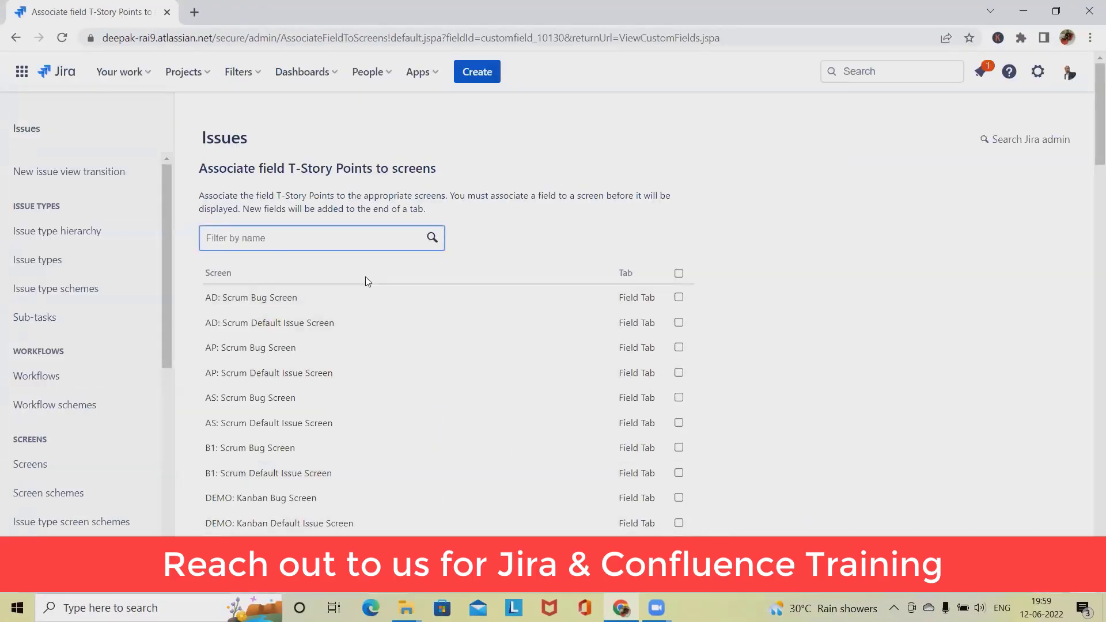
mouse_move(309, 423)
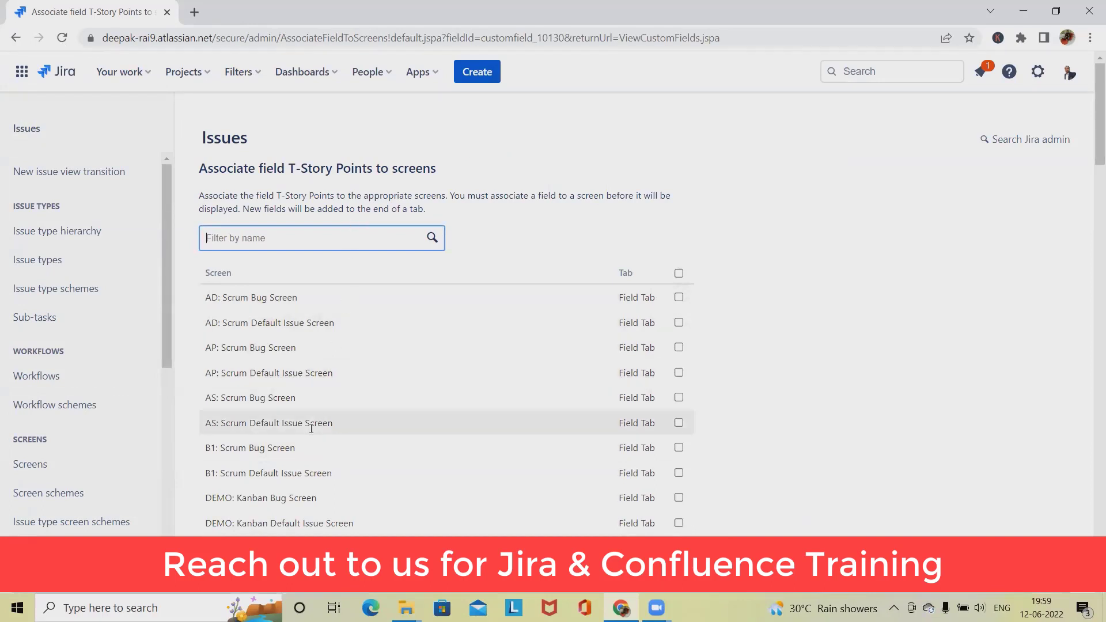
scroll(down, 3)
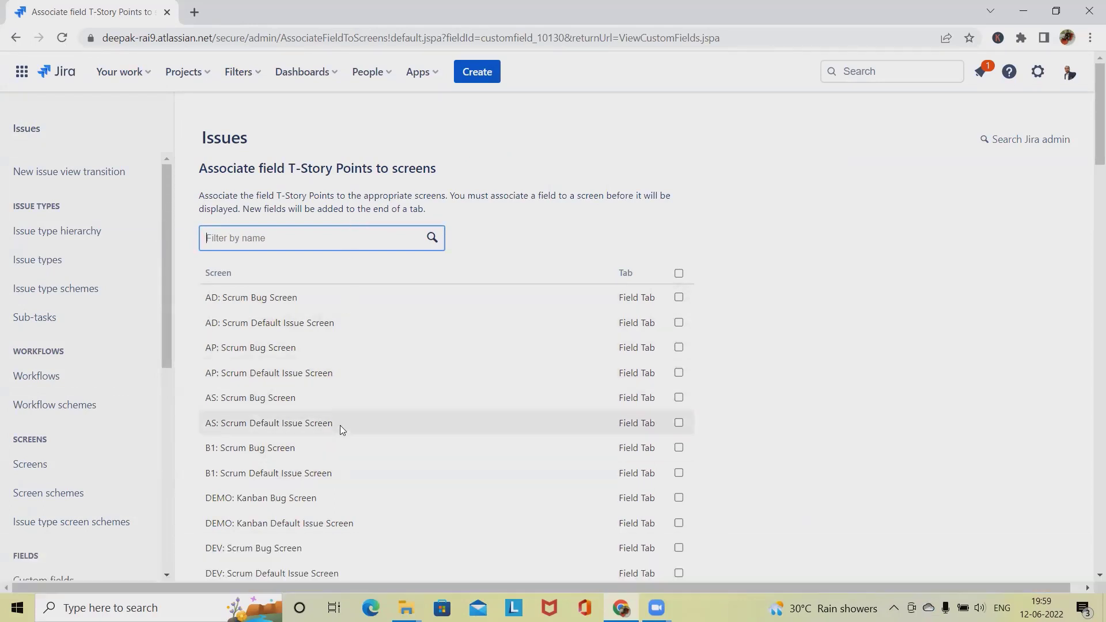
mouse_move(336, 438)
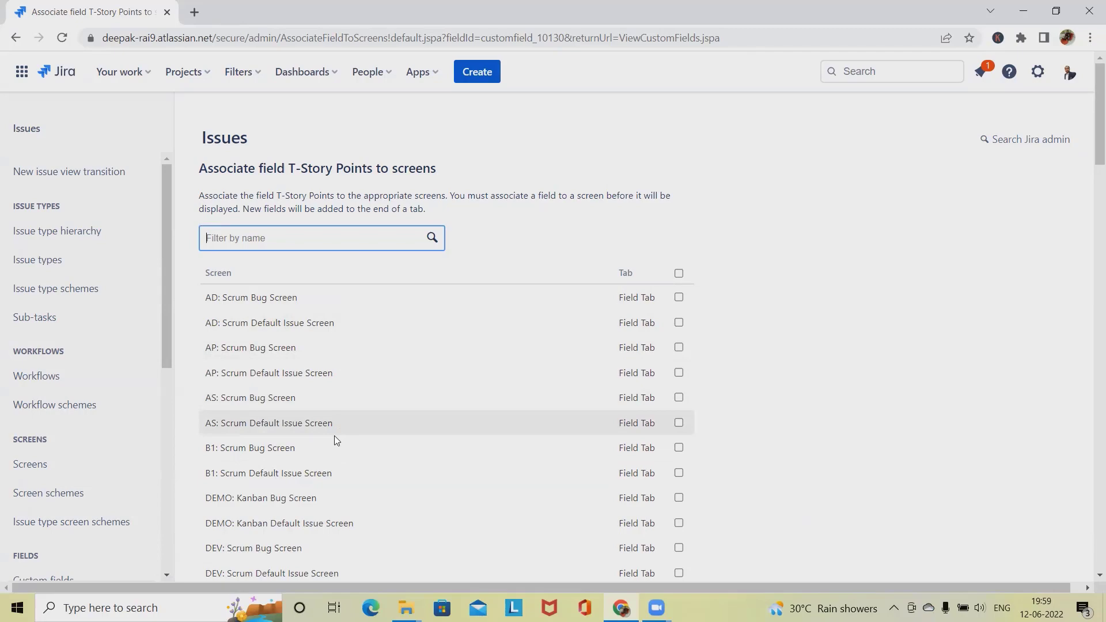
mouse_move(239, 366)
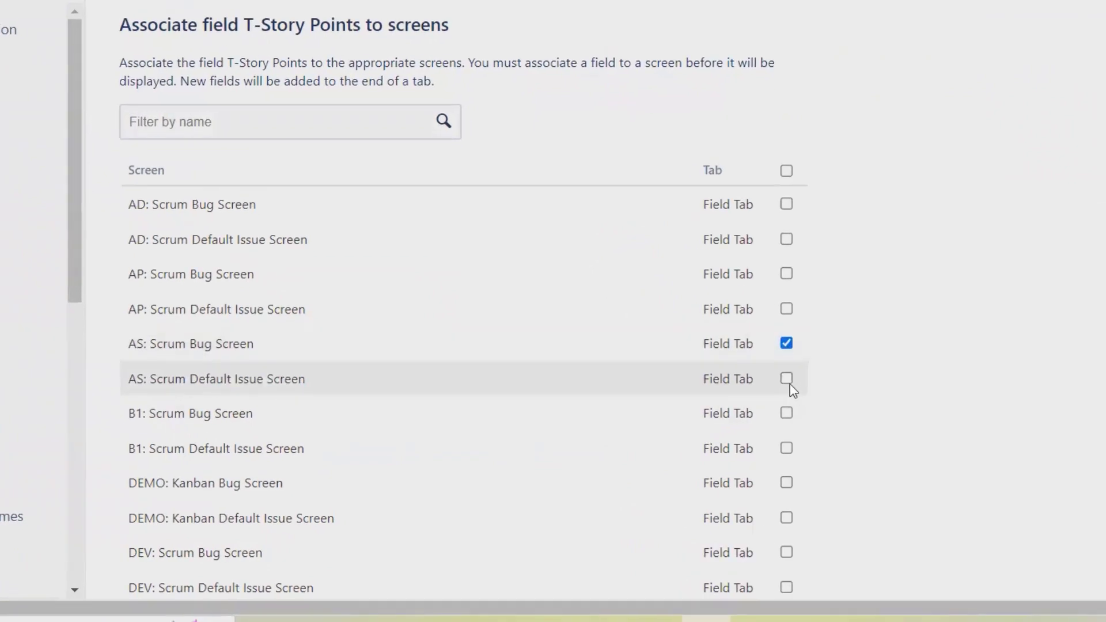
scroll(down, 3)
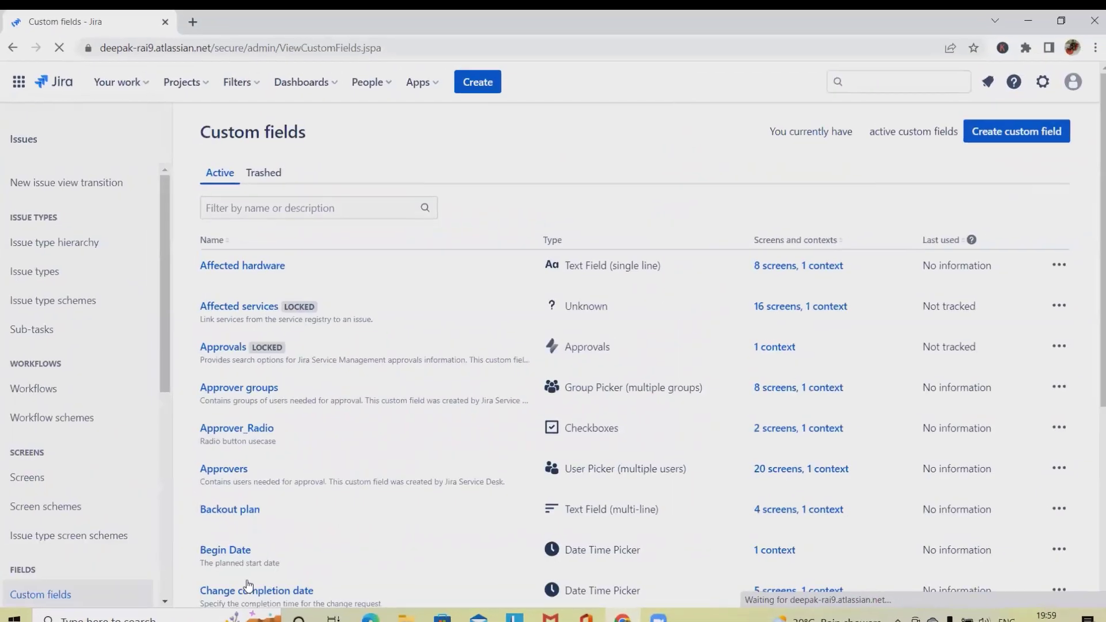
click(477, 82)
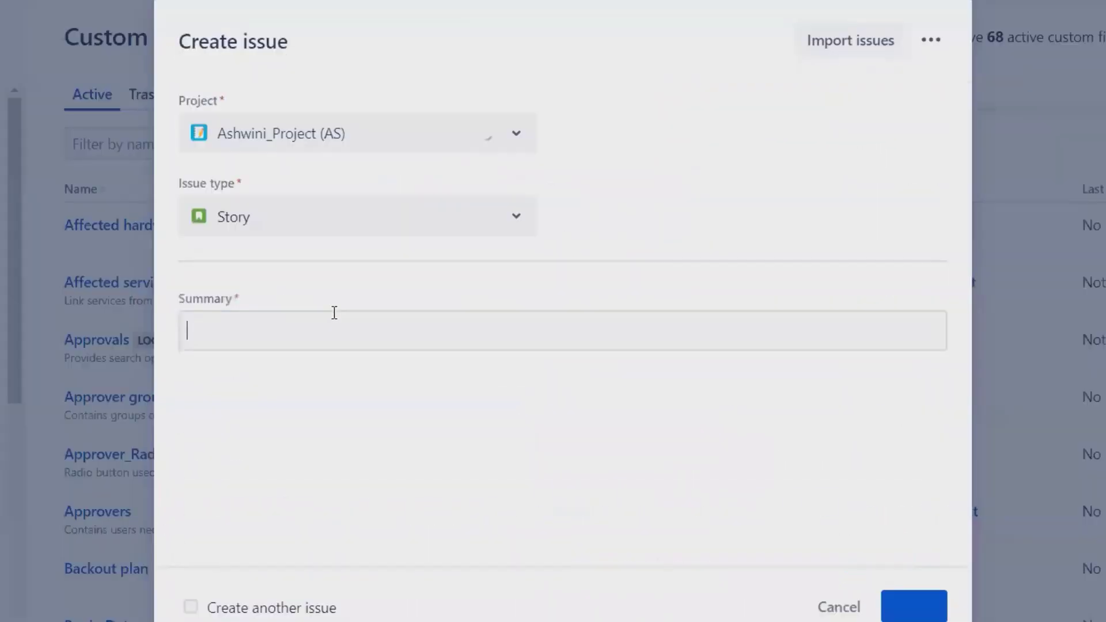
Create Story AS-34 in Ashwini_Project summarised "This is a task for new custom field".
text(This is a task)
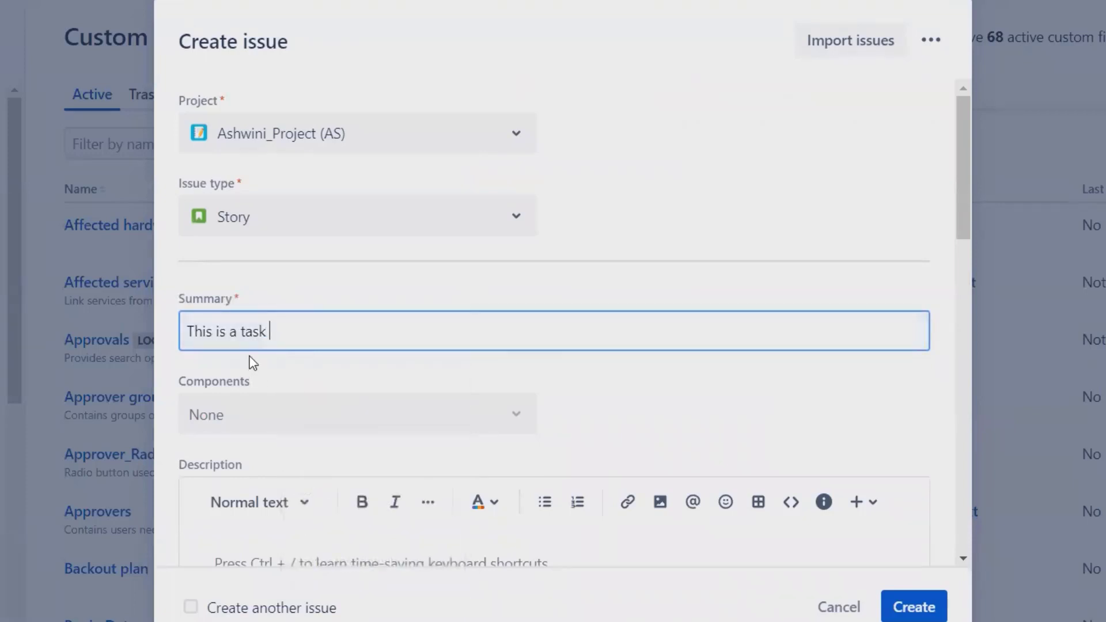
text(for)
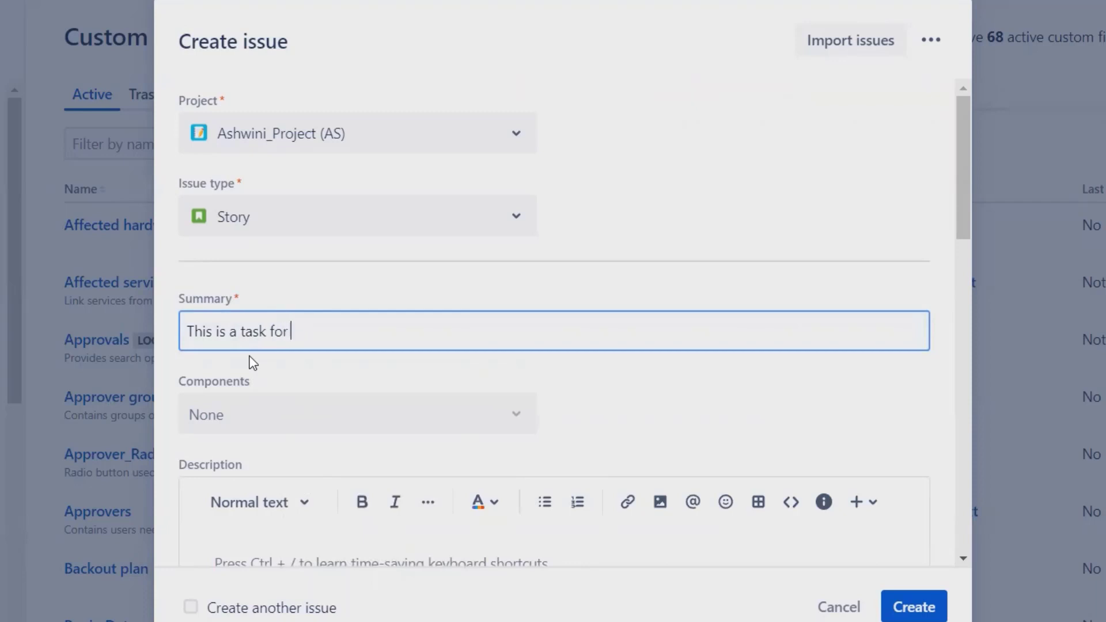
text(new)
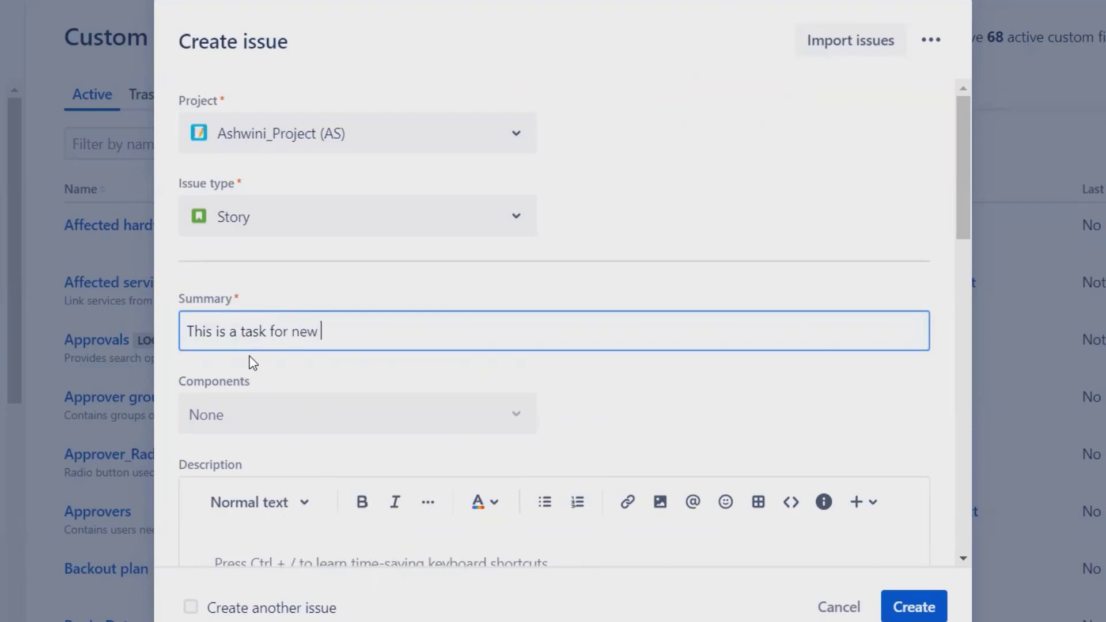
text(custom field)
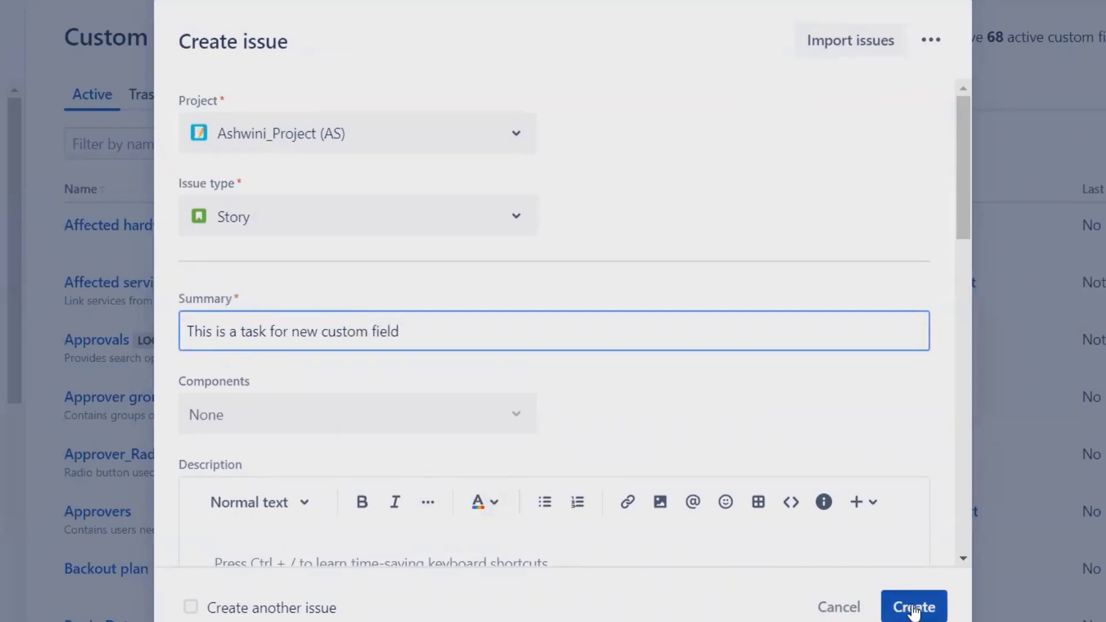
click(913, 607)
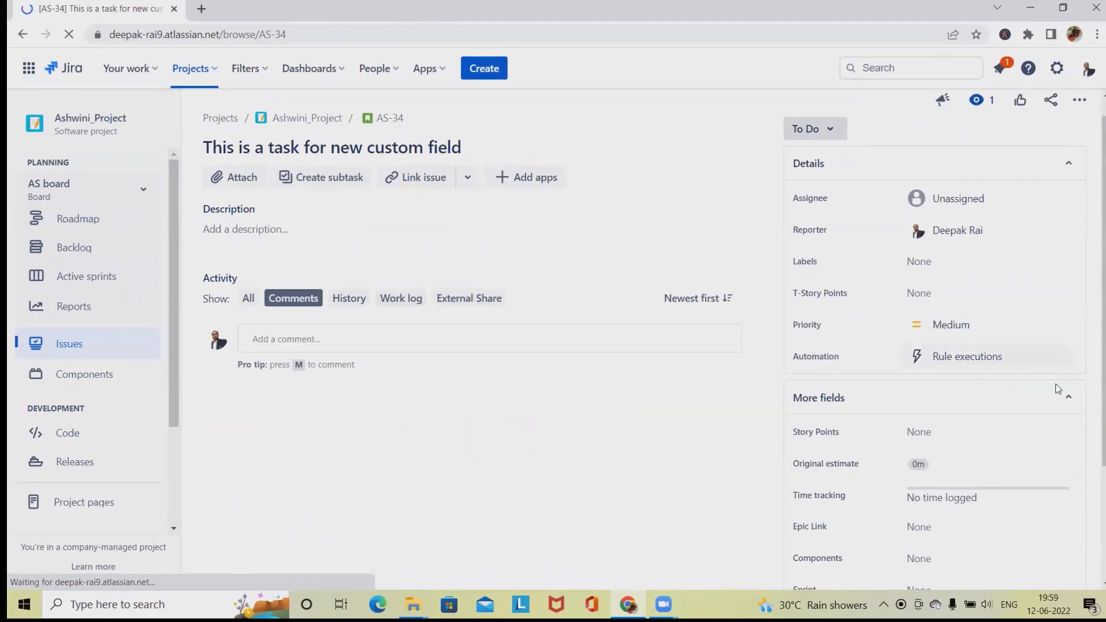
Set the T-Story Points field on issue AS-34 to XXL.
scroll(down, 3)
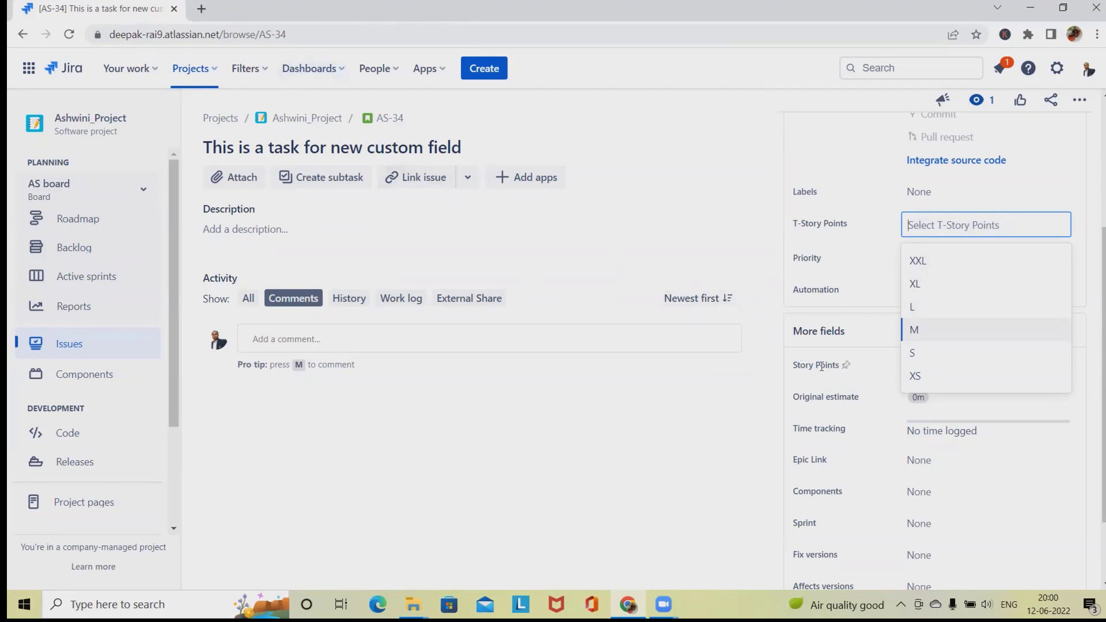
mouse_move(914, 283)
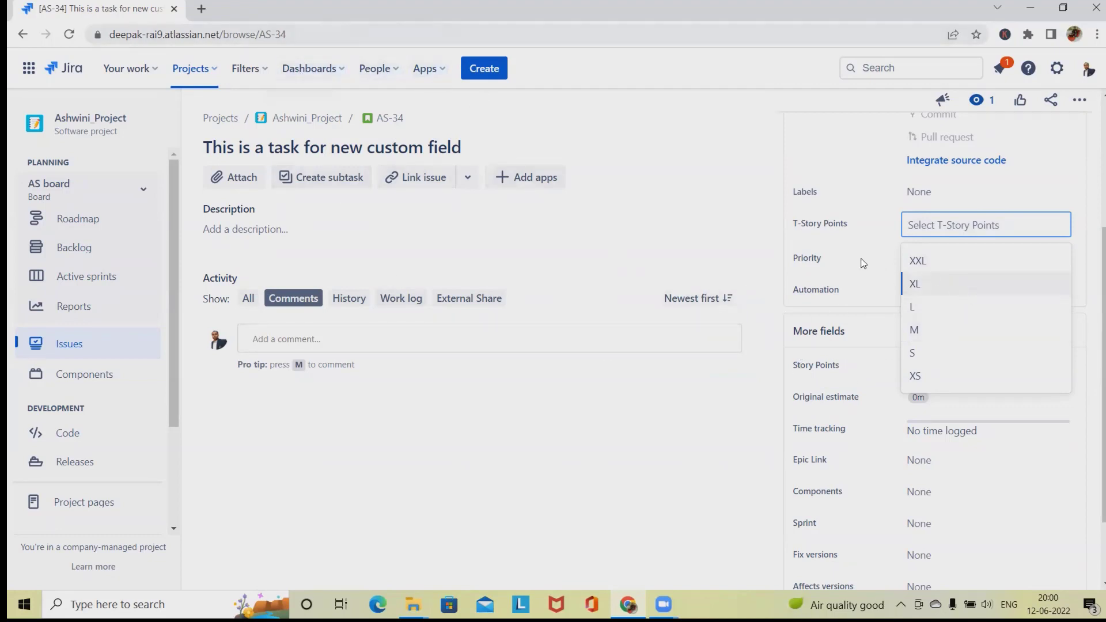
mouse_move(918, 261)
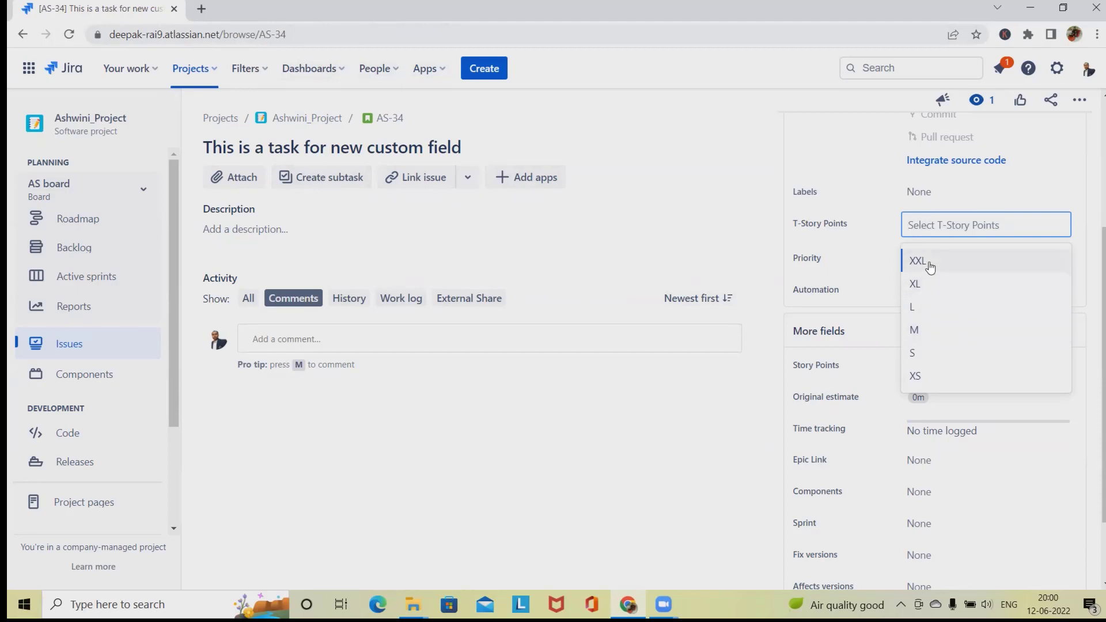
click(917, 260)
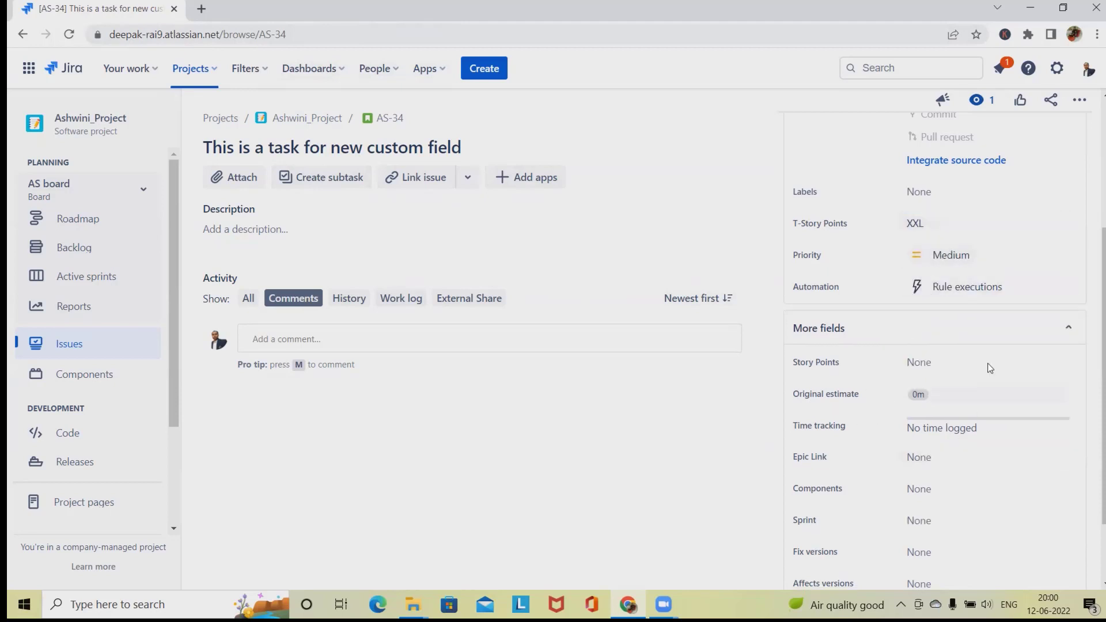
mouse_move(890, 230)
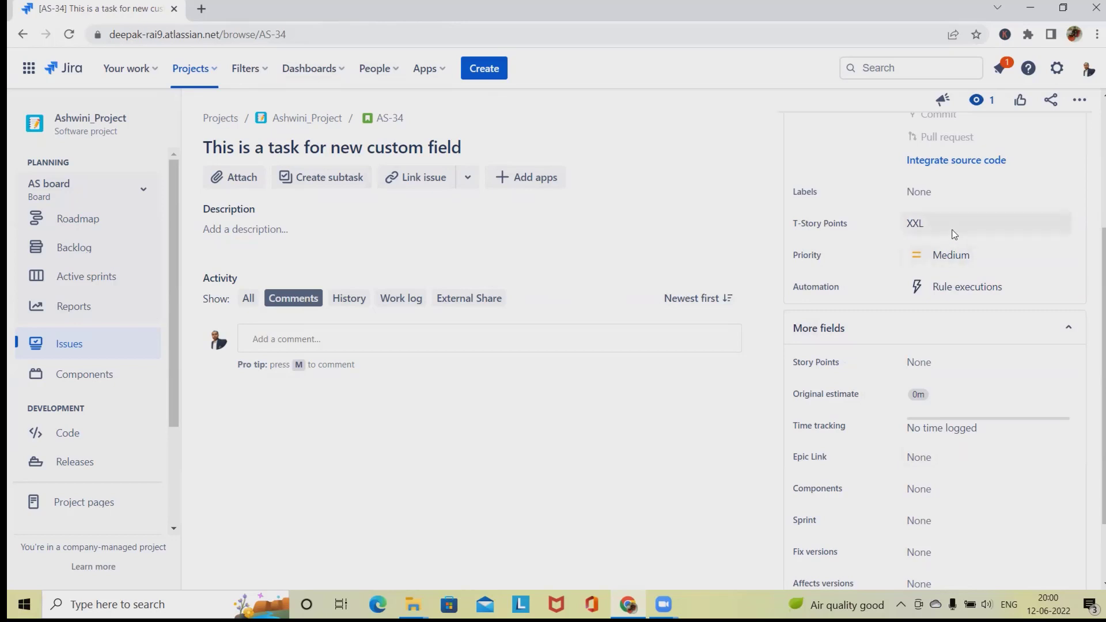
click(986, 223)
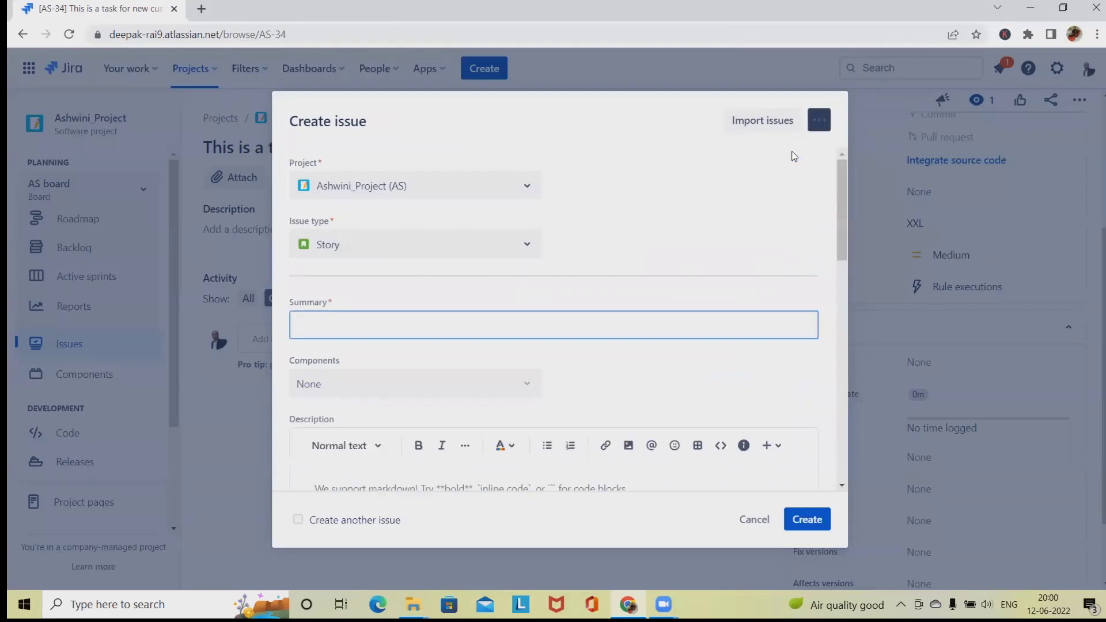
Switch the create form's Show fields filter from custom fields to All fields.
click(818, 119)
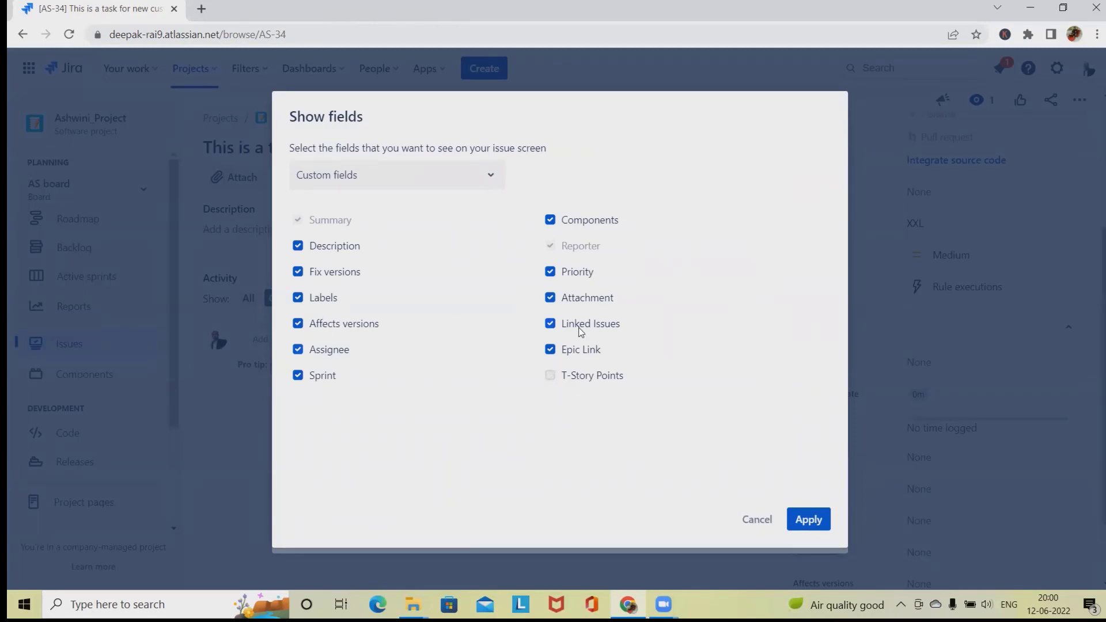
click(395, 174)
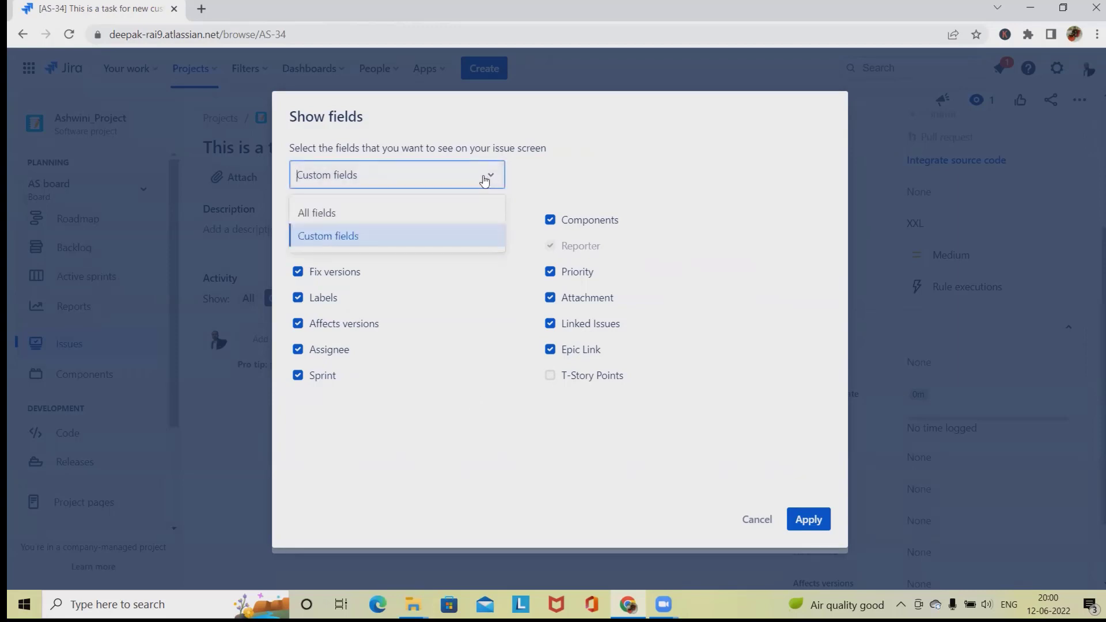
click(315, 212)
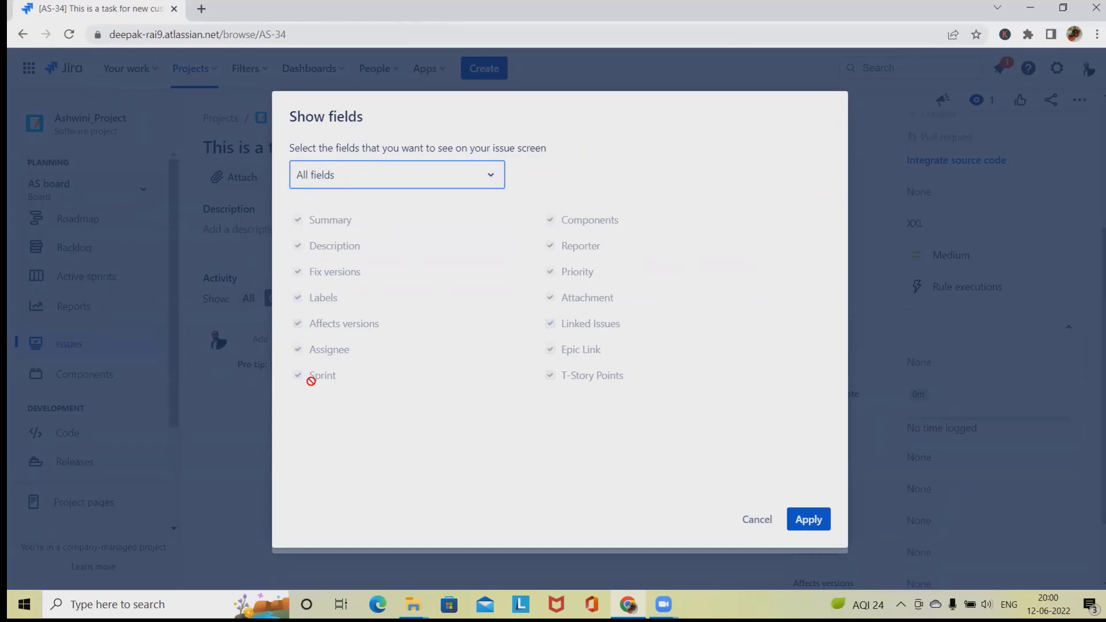
mouse_move(756, 518)
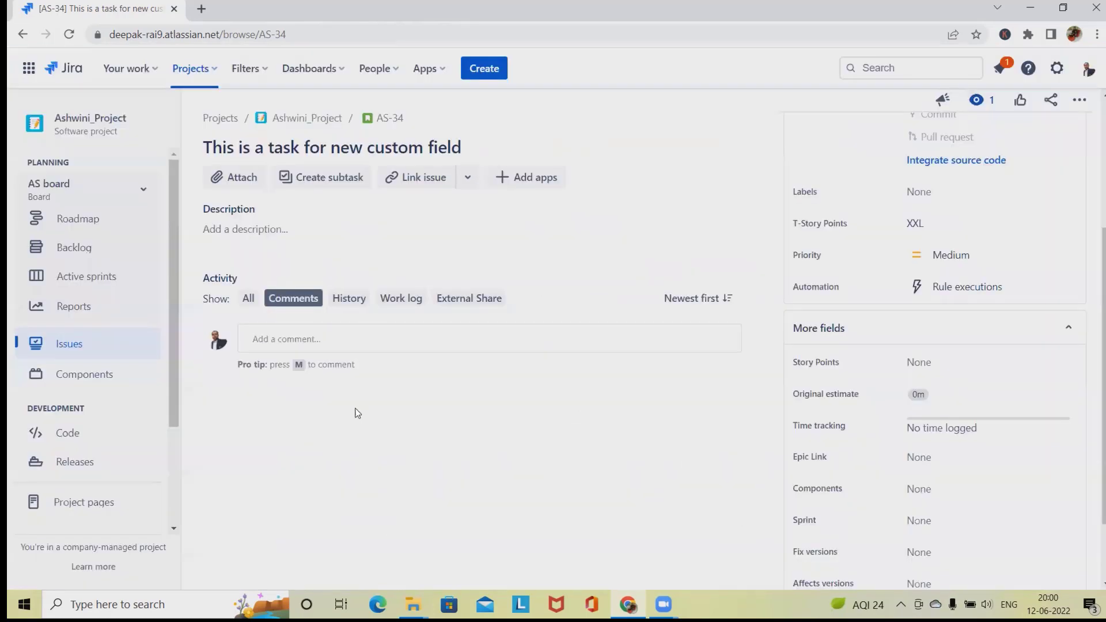
click(1056, 68)
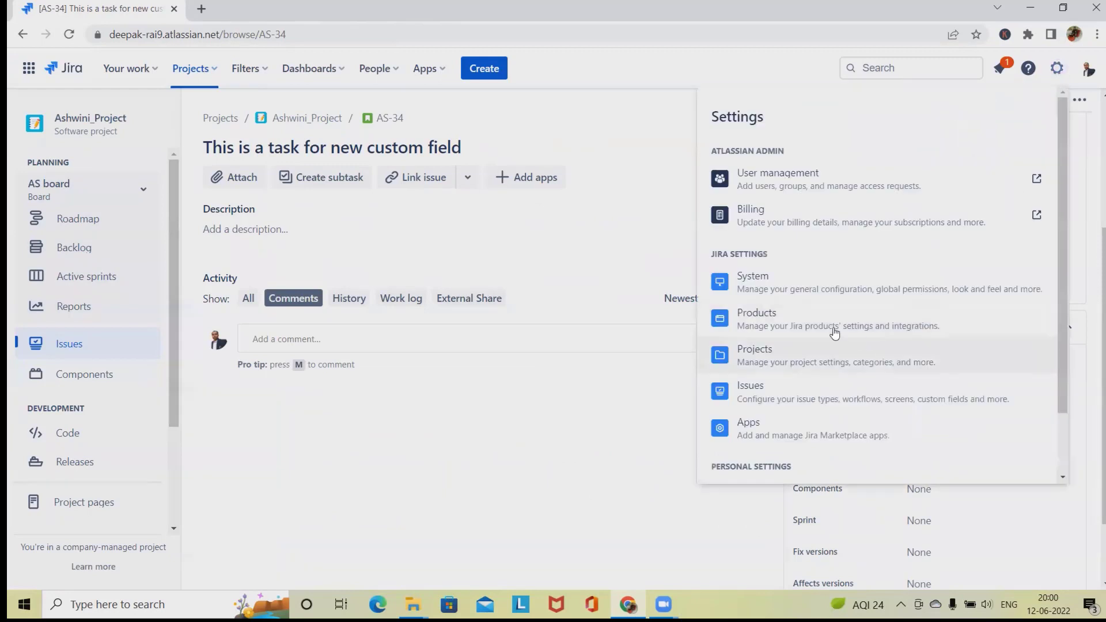
Go through Issues settings and Field configurations to the Custom fields list of 68 fields.
click(749, 391)
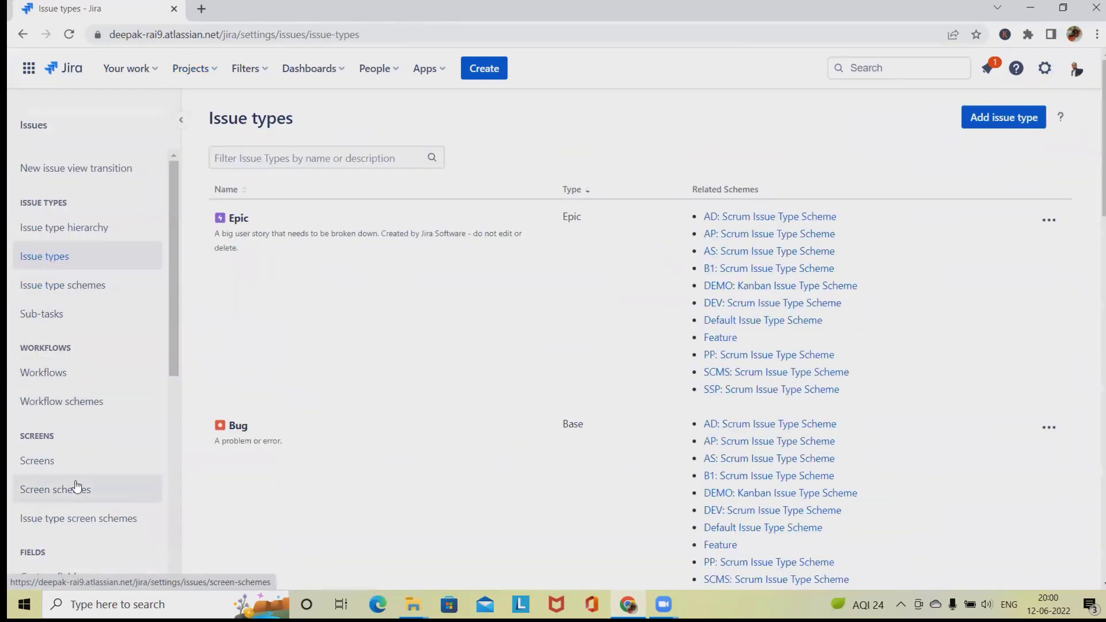
scroll(down, 3)
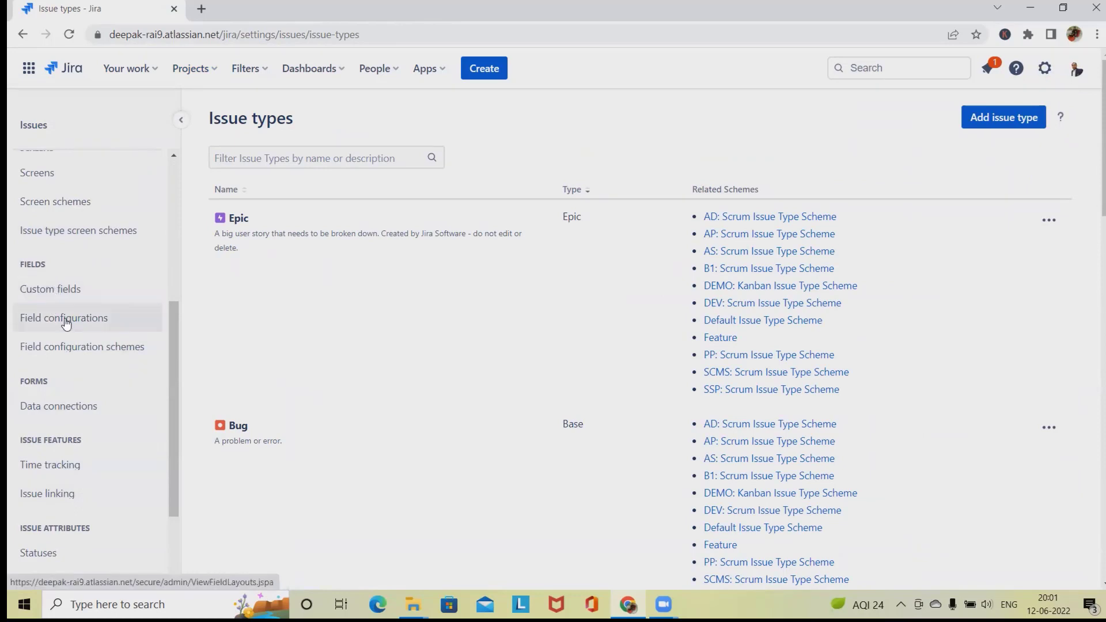
click(64, 318)
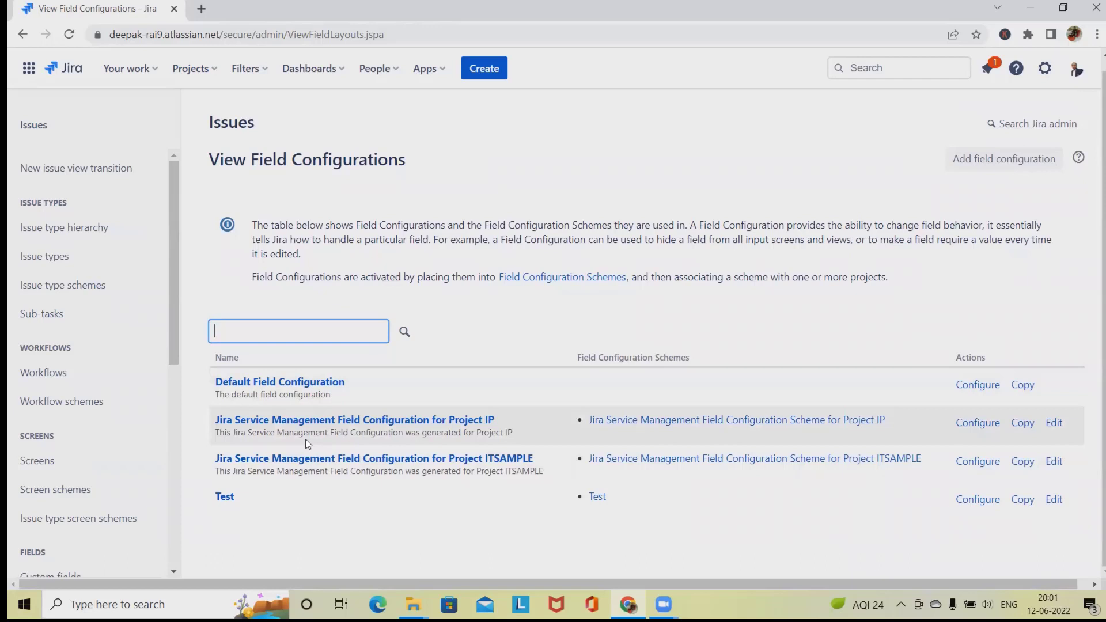
mouse_move(55, 489)
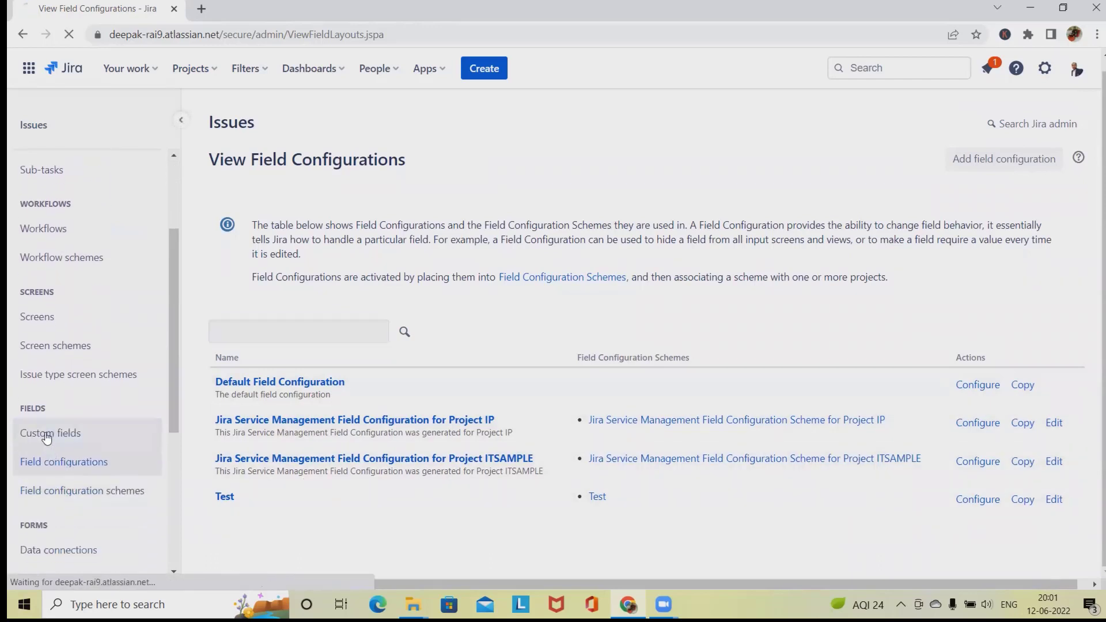
click(49, 432)
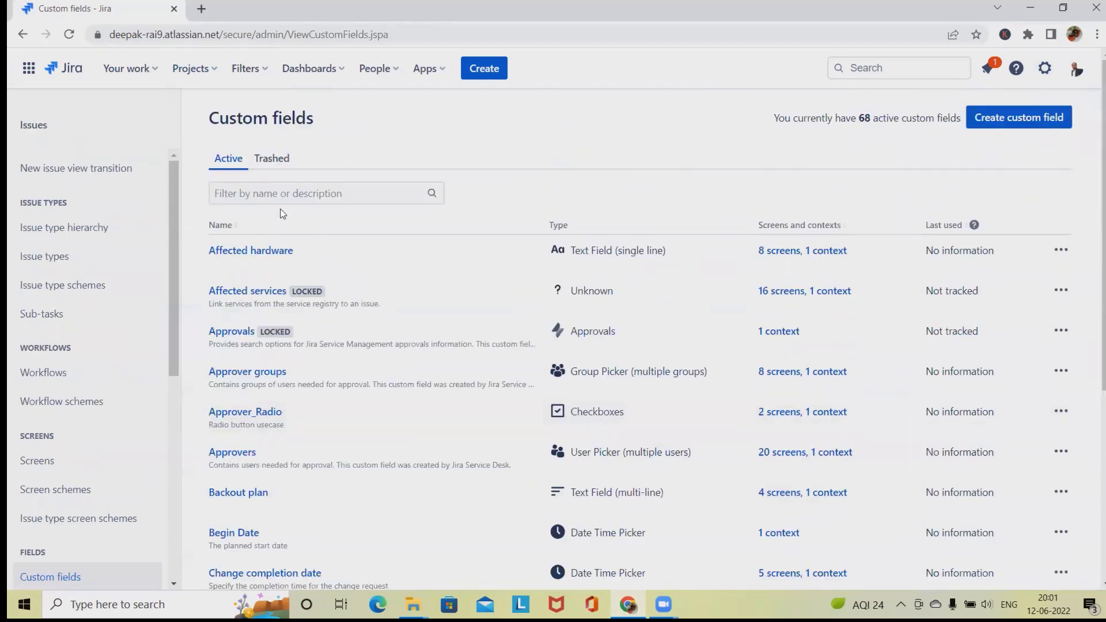
Filter custom fields by 'story points' and update the old Story Points field's screen associations.
text(s)
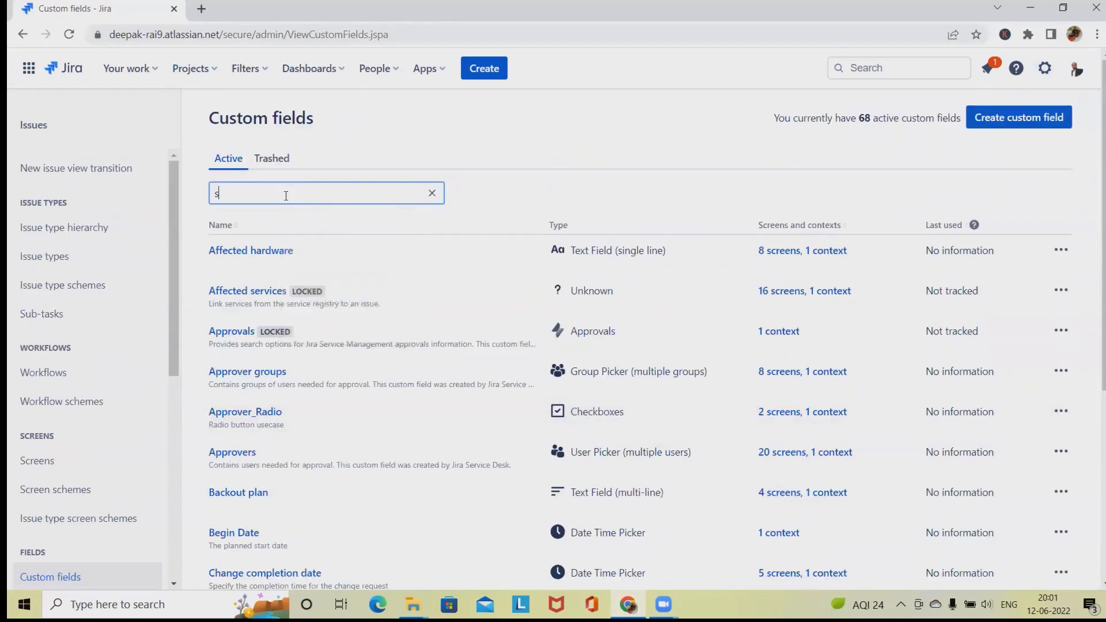
text(tory)
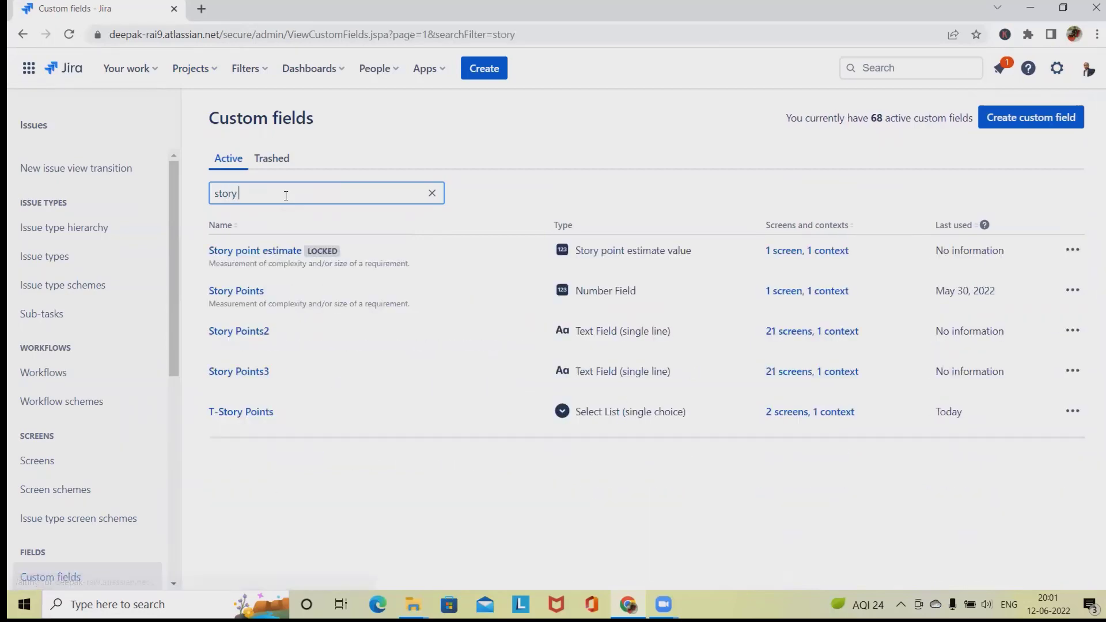
text(points)
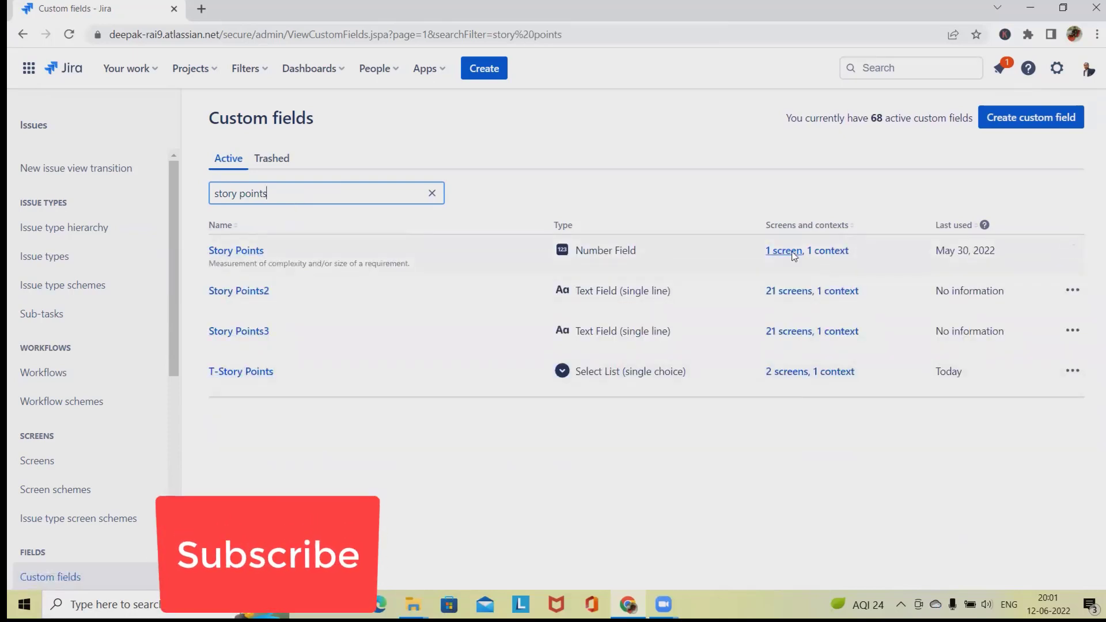
click(783, 250)
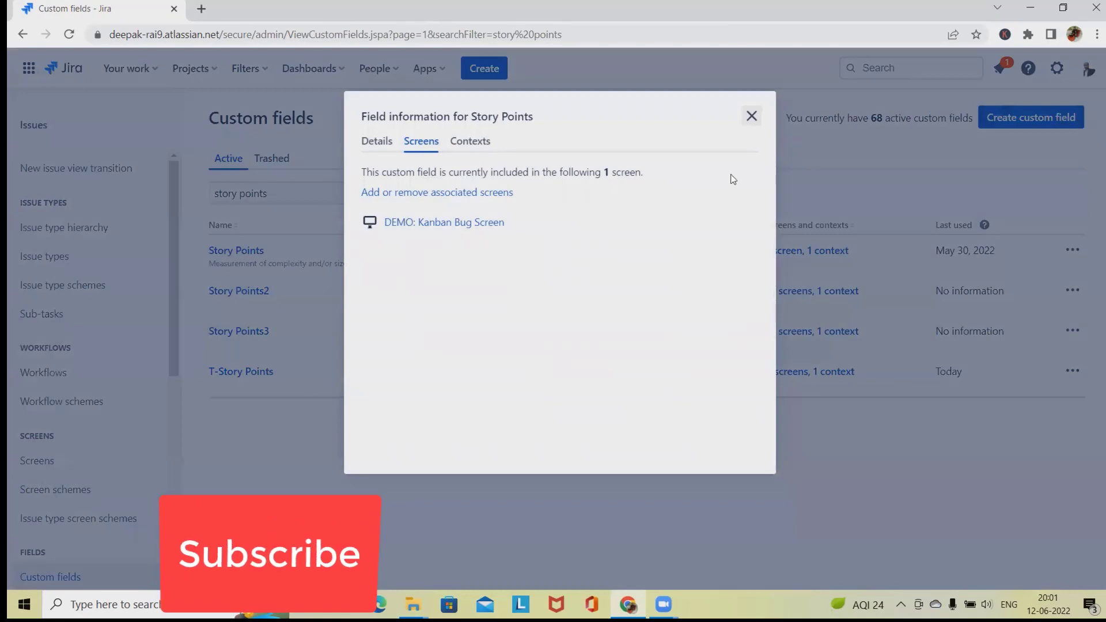
click(751, 116)
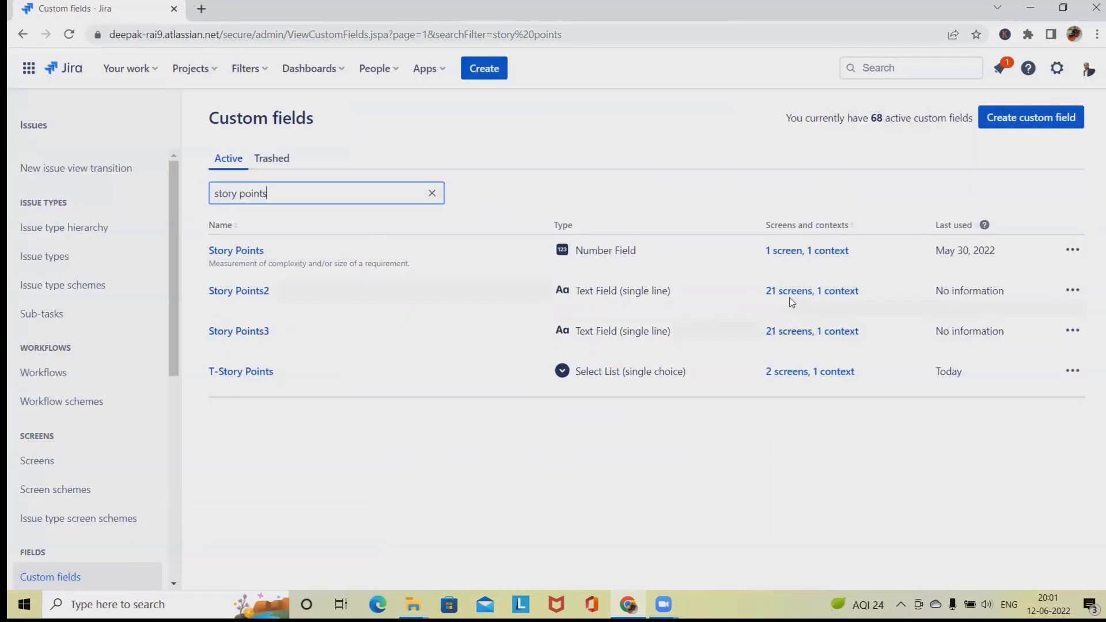
click(262, 557)
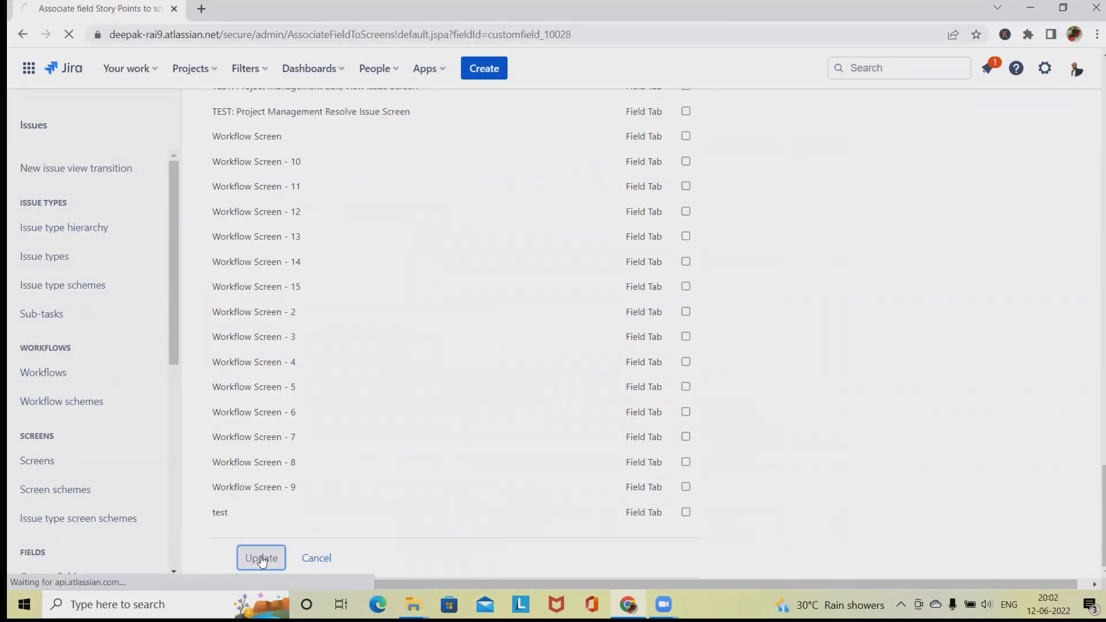
click(262, 557)
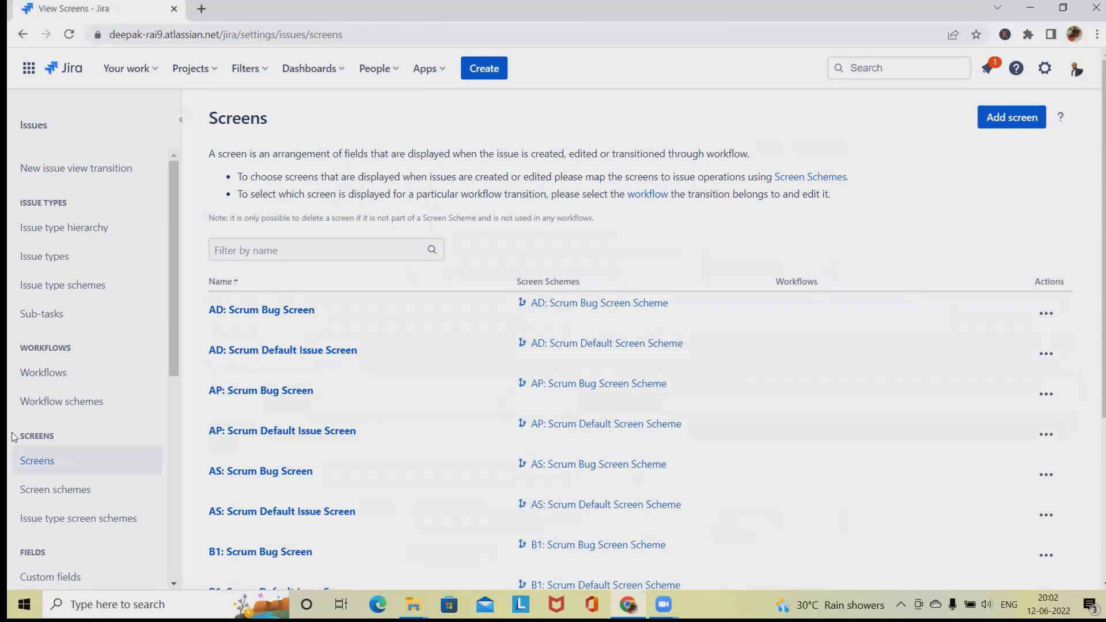
mouse_move(42, 372)
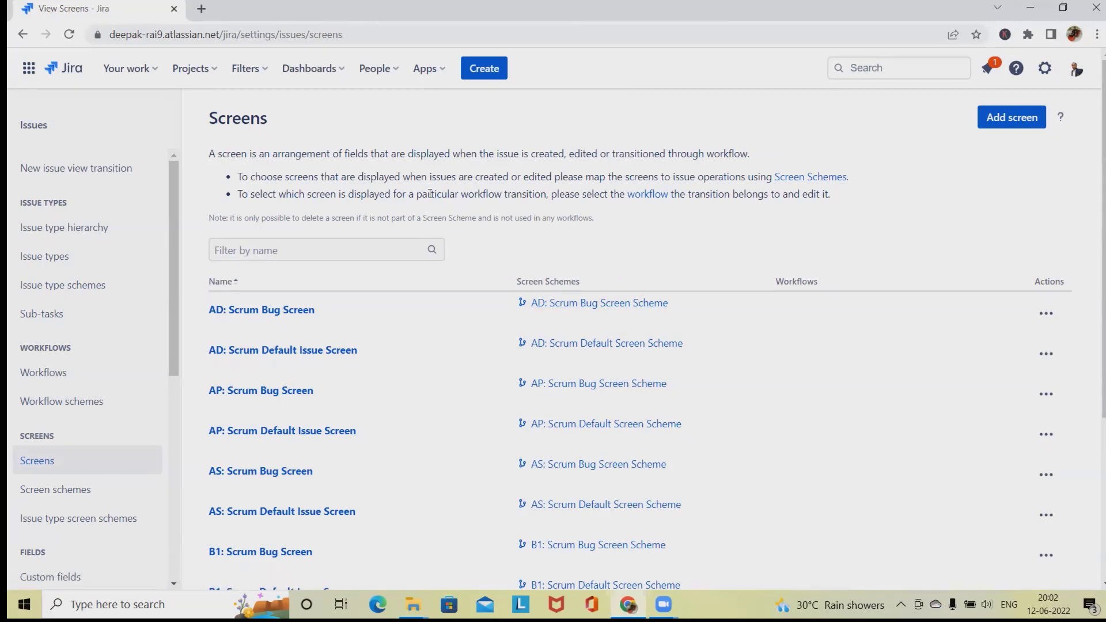
mouse_move(552, 321)
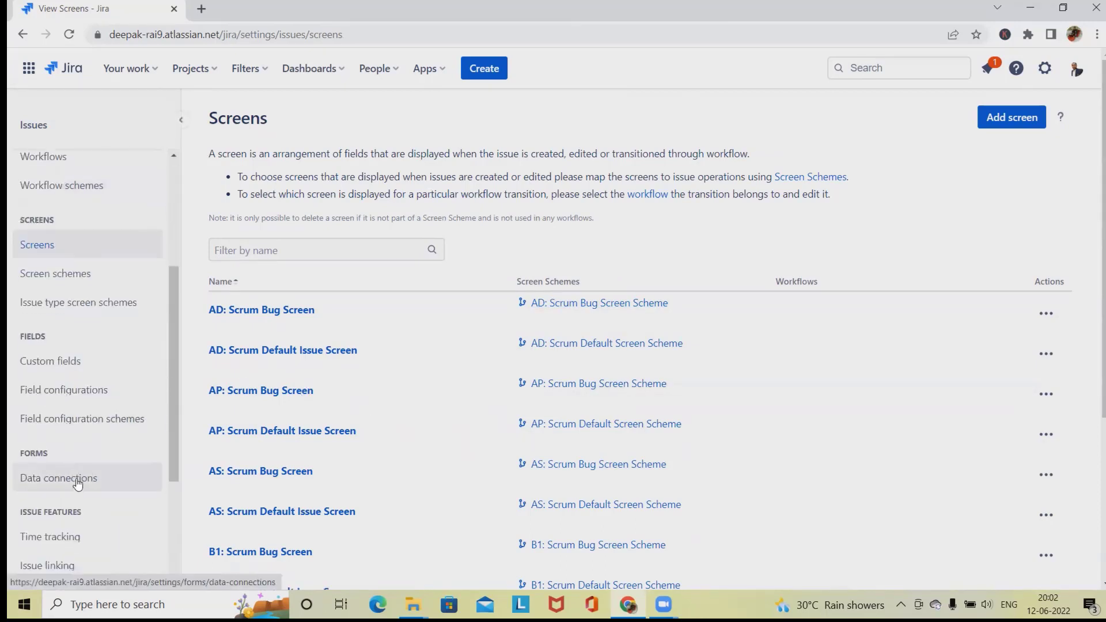
Return to the Custom fields list and begin another new custom field.
click(50, 360)
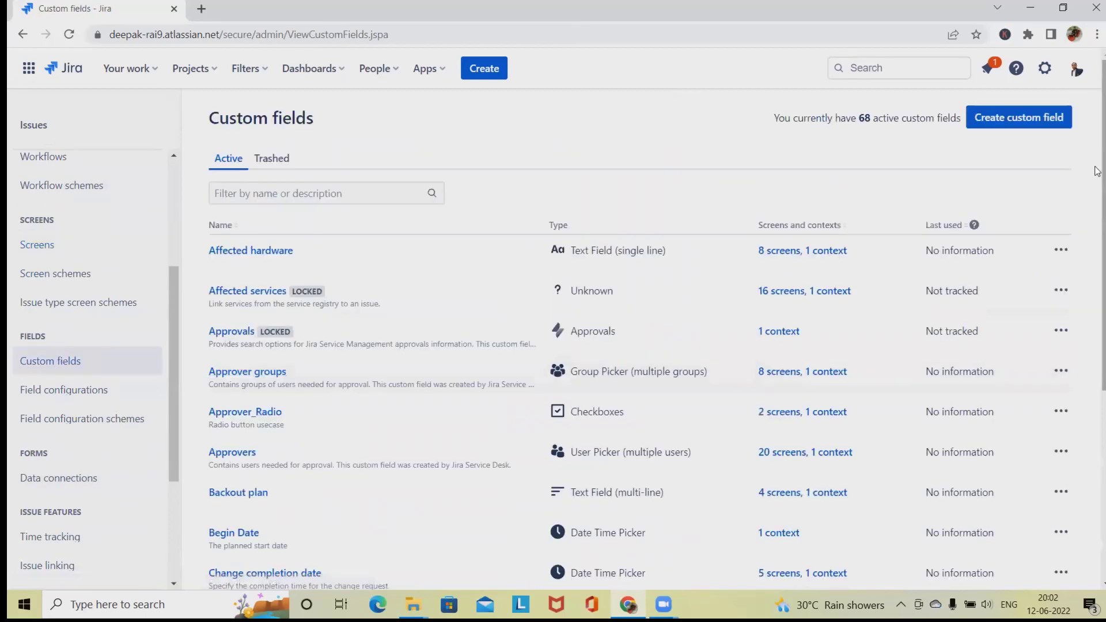
click(1017, 117)
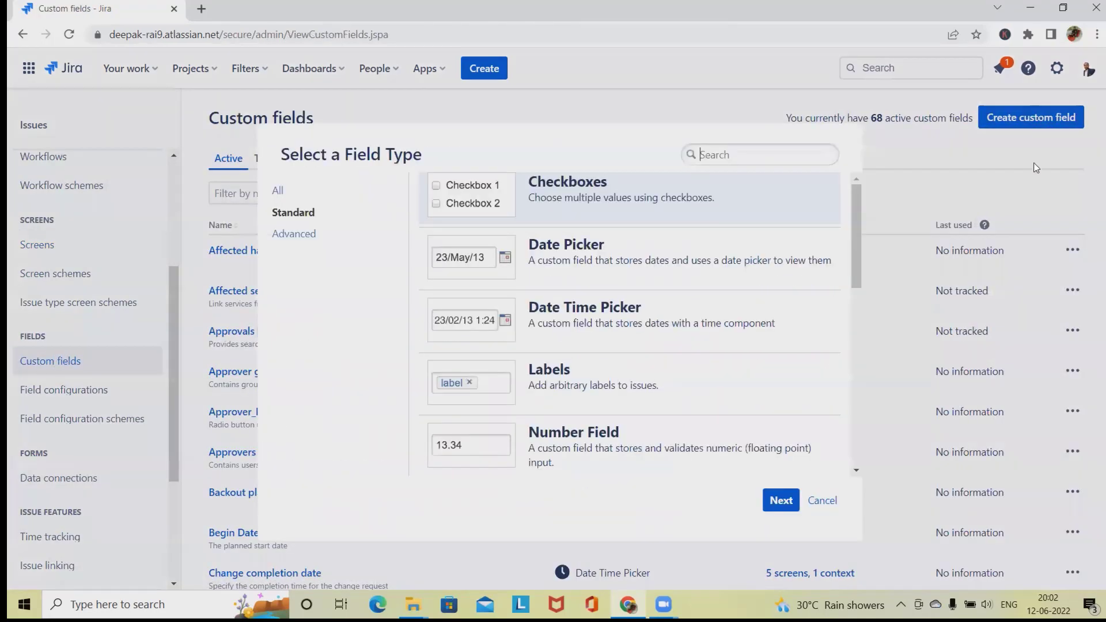
mouse_move(539, 209)
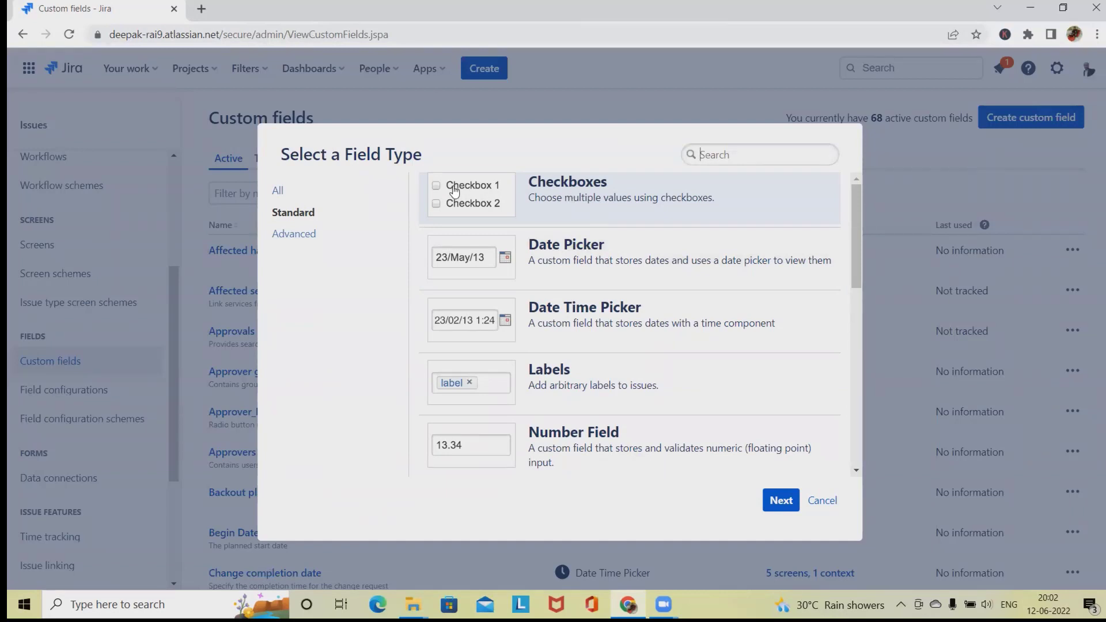
mouse_move(457, 190)
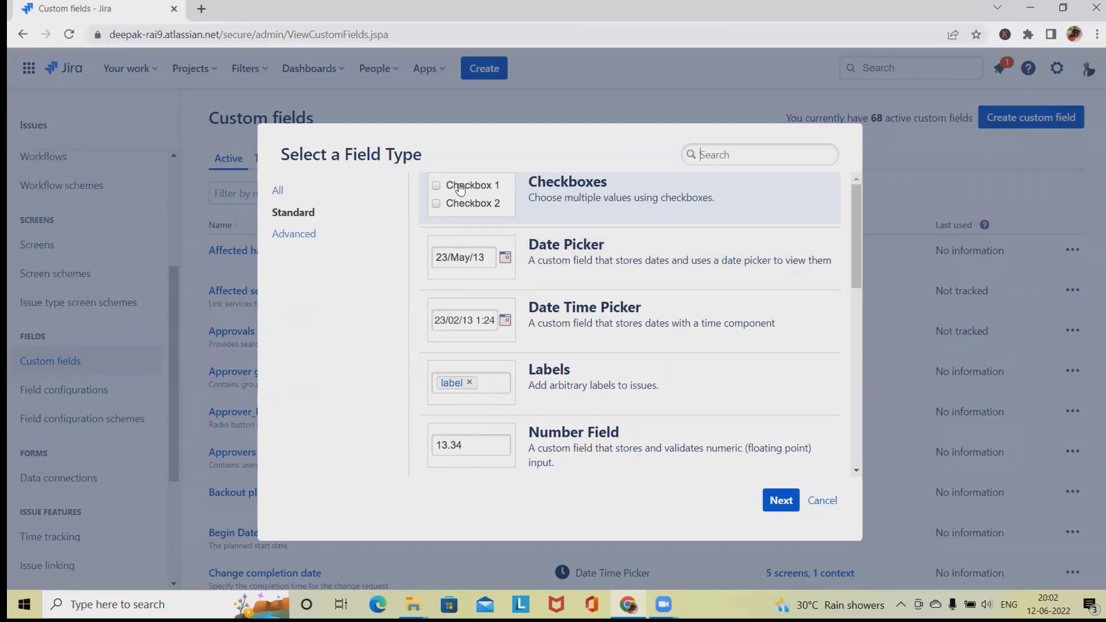
mouse_move(551, 326)
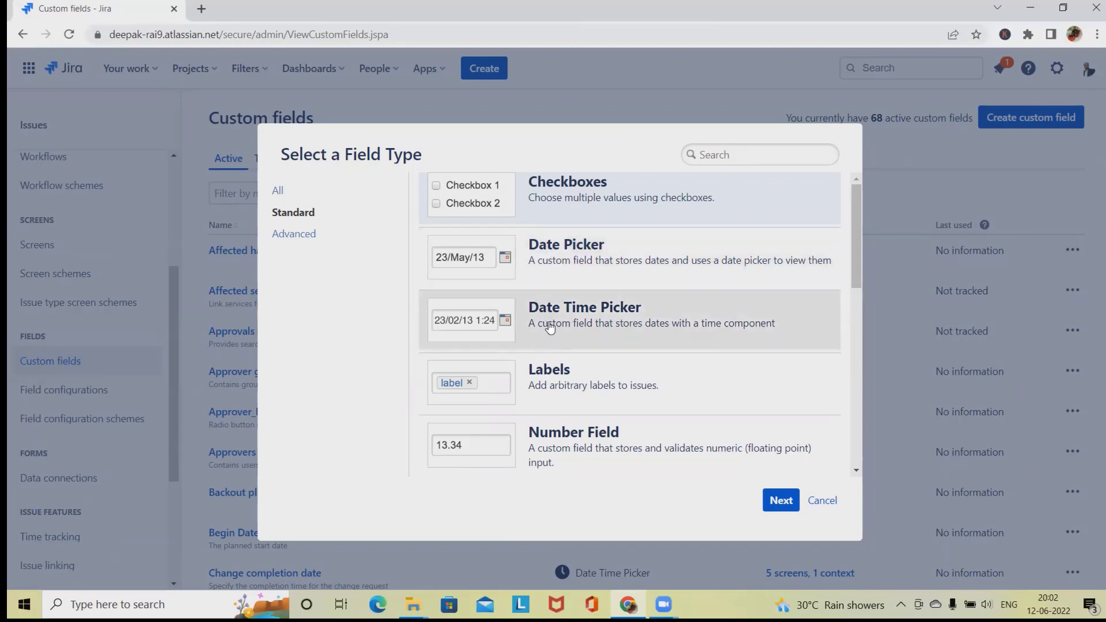
scroll(down, 3)
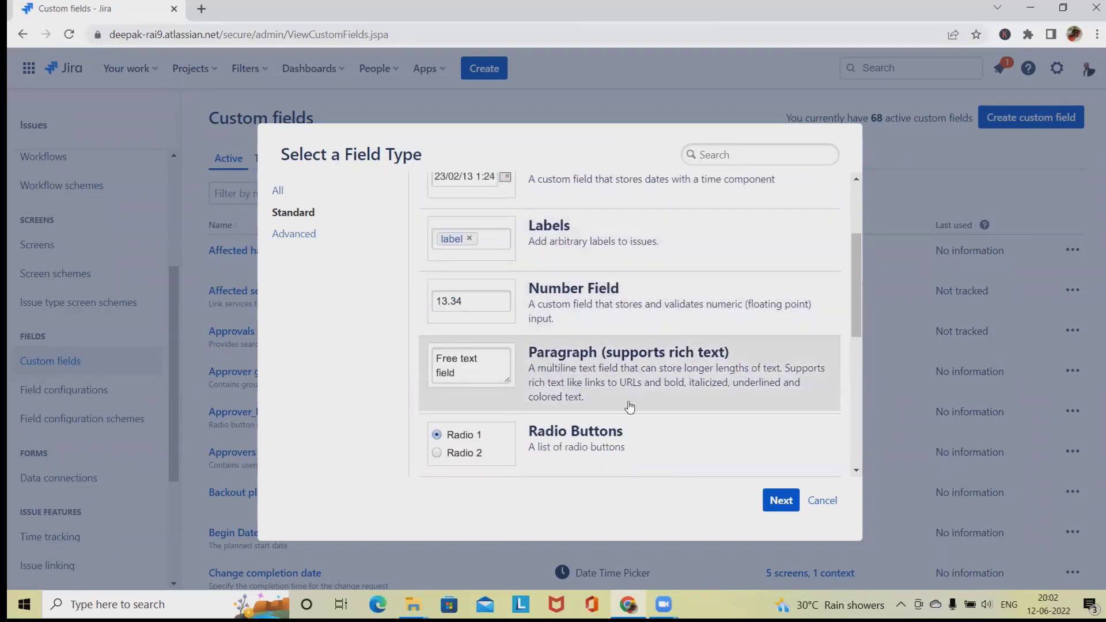
scroll(down, 3)
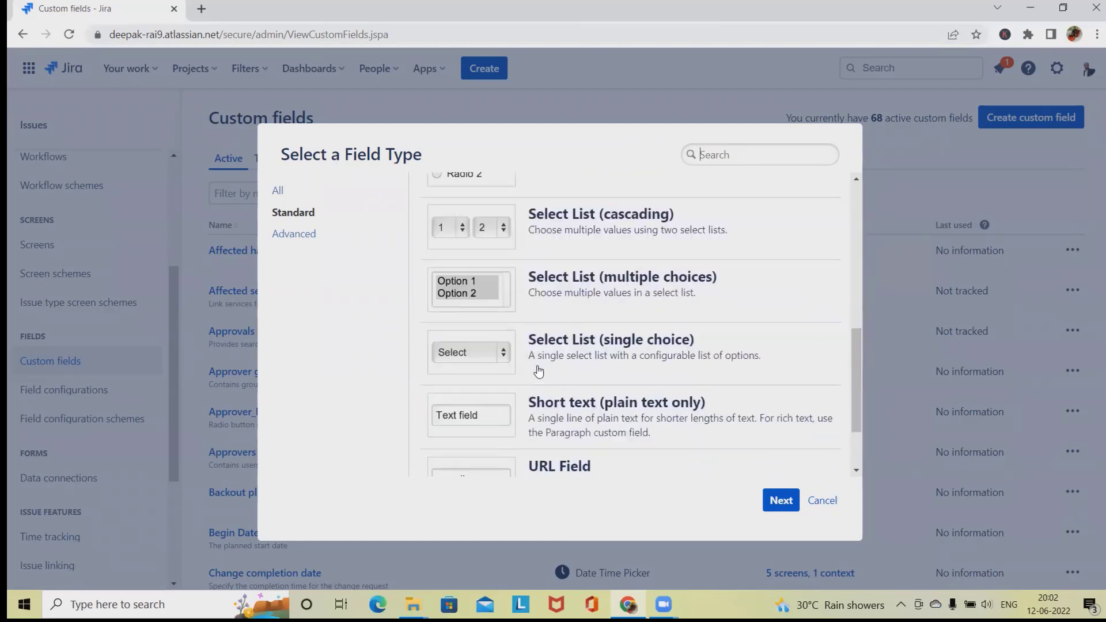
click(293, 234)
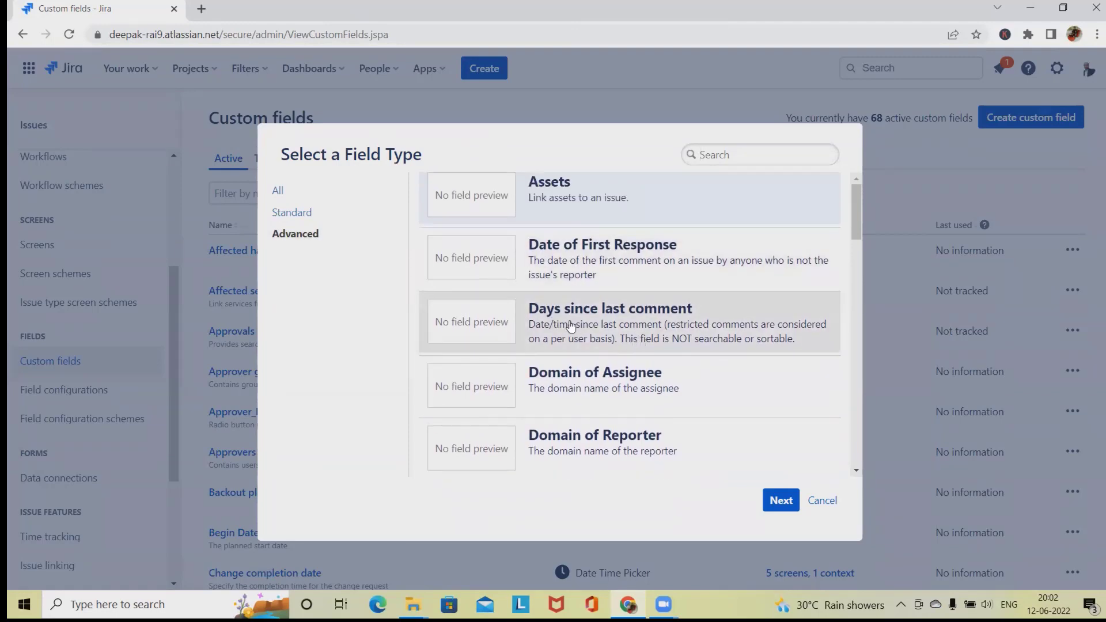
scroll(down, 3)
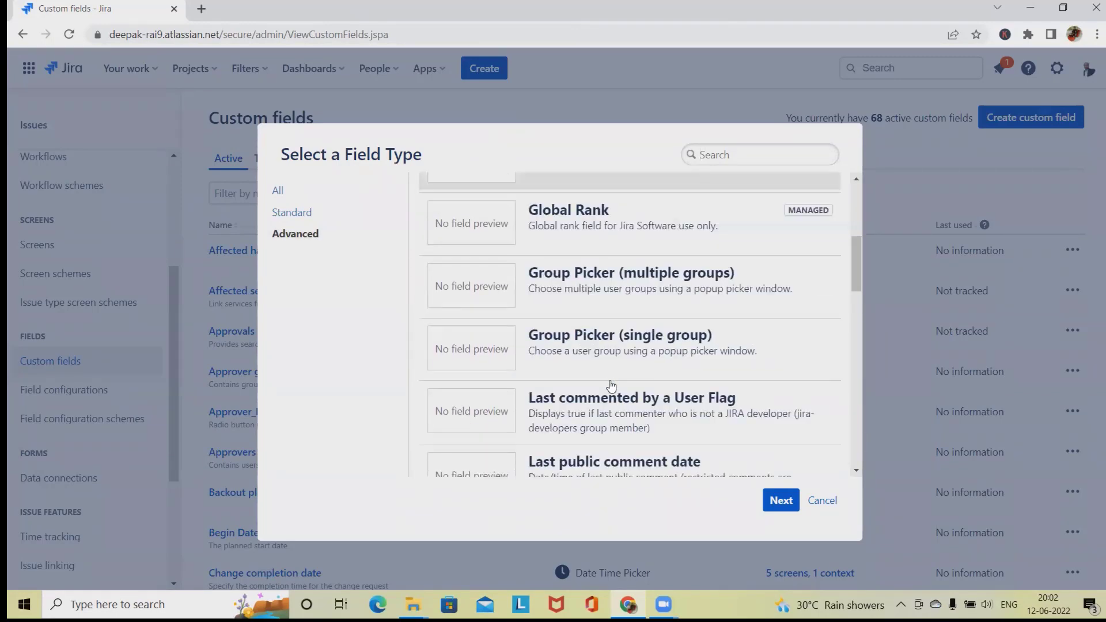
scroll(down, 3)
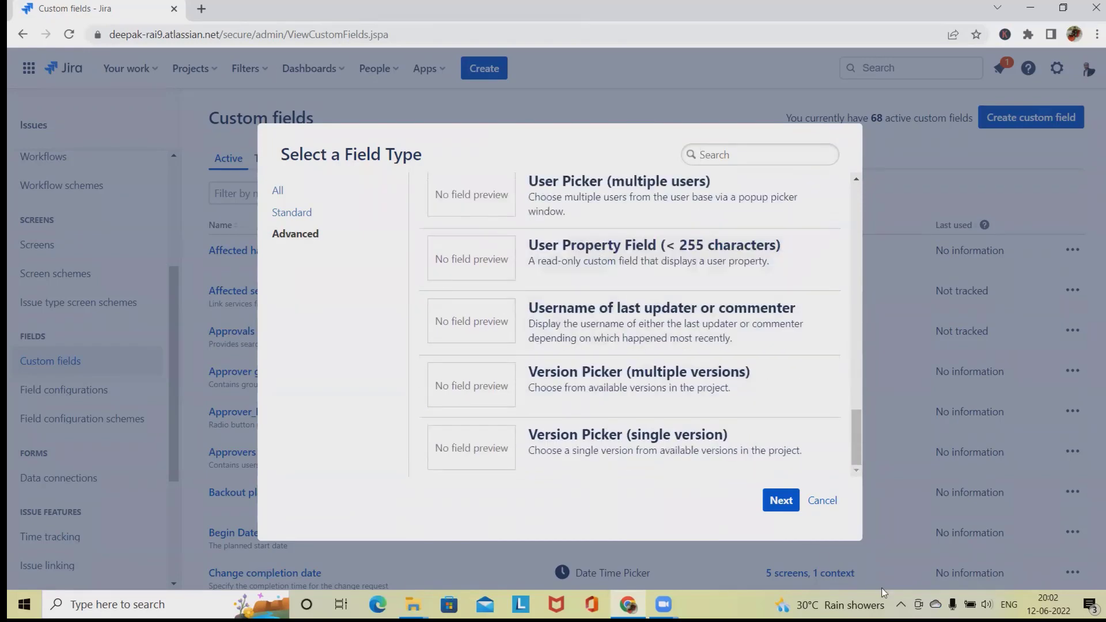
click(821, 500)
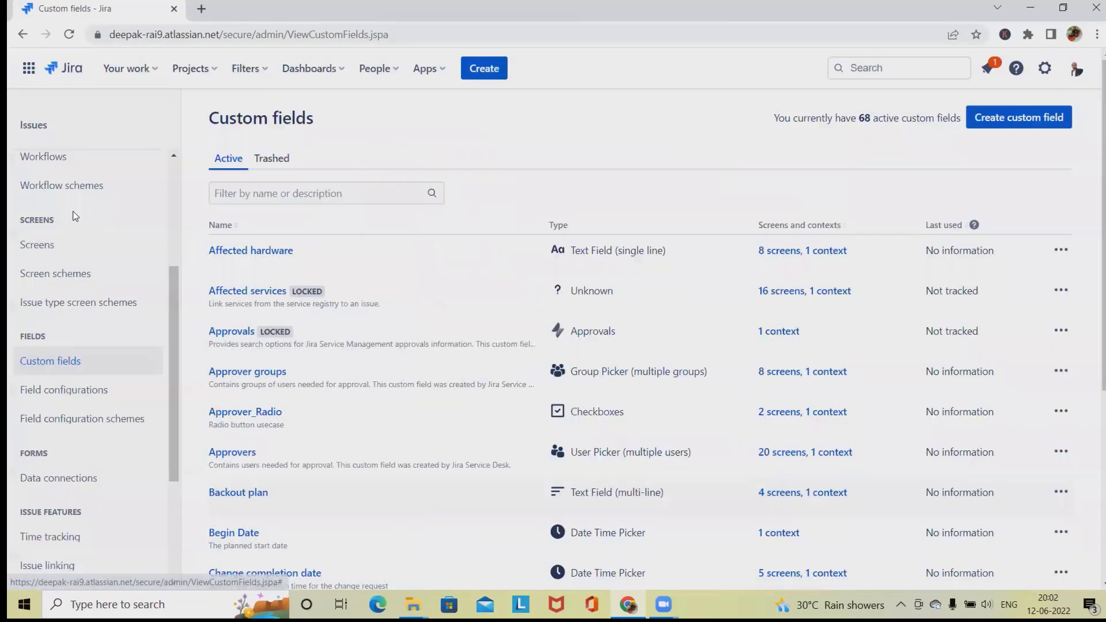